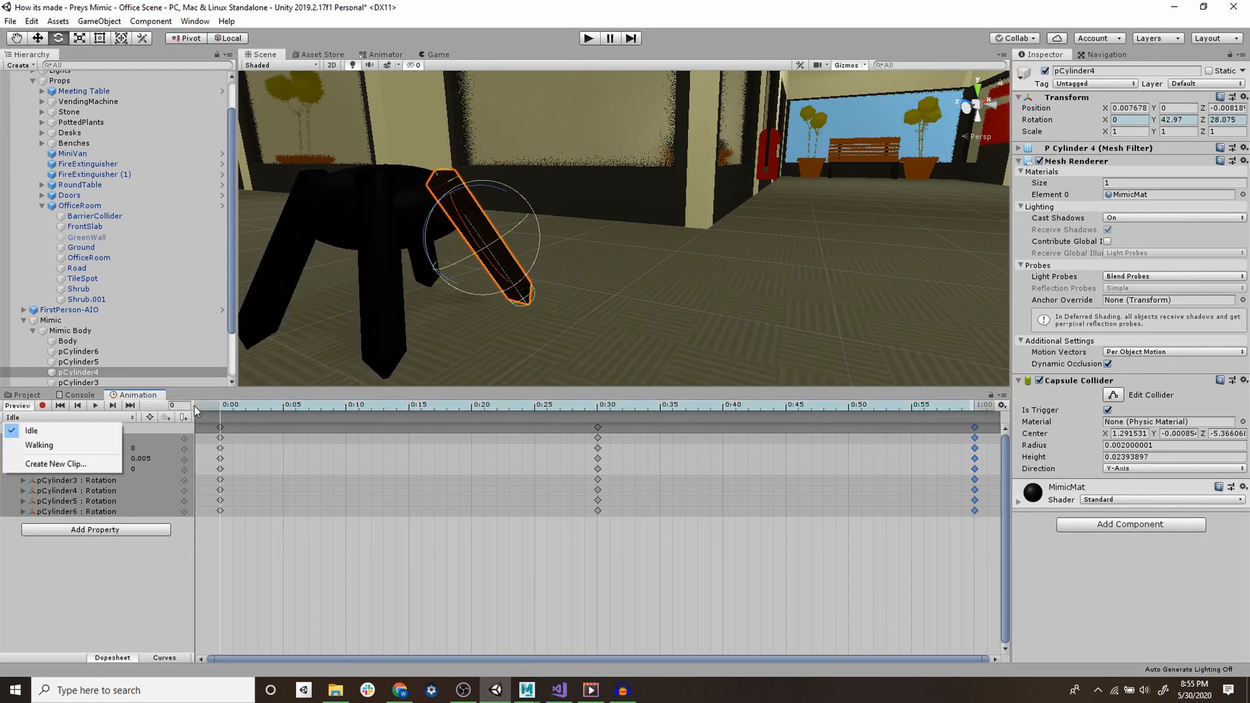
- Create the 3D project named 'How its made - Mimic' from the New Project dialog
{"action": "left_click", "coordinate": [559, 690]}
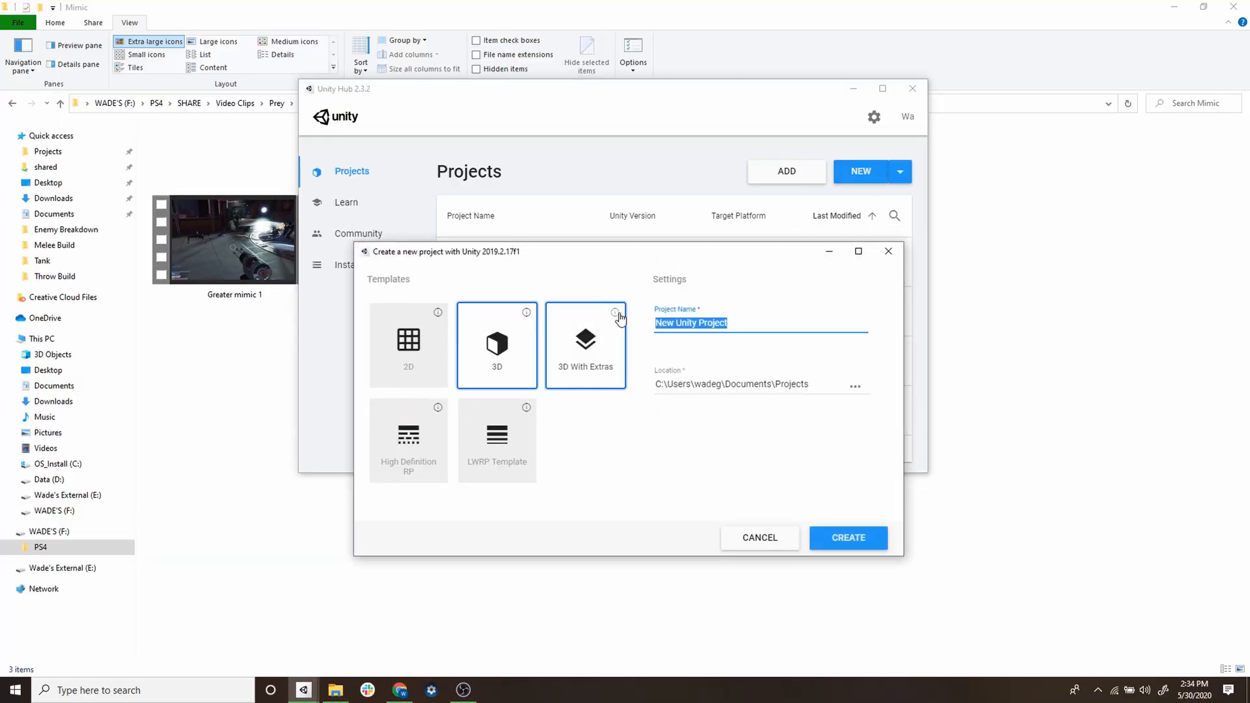
{"action": "type", "text": "How its ma"}
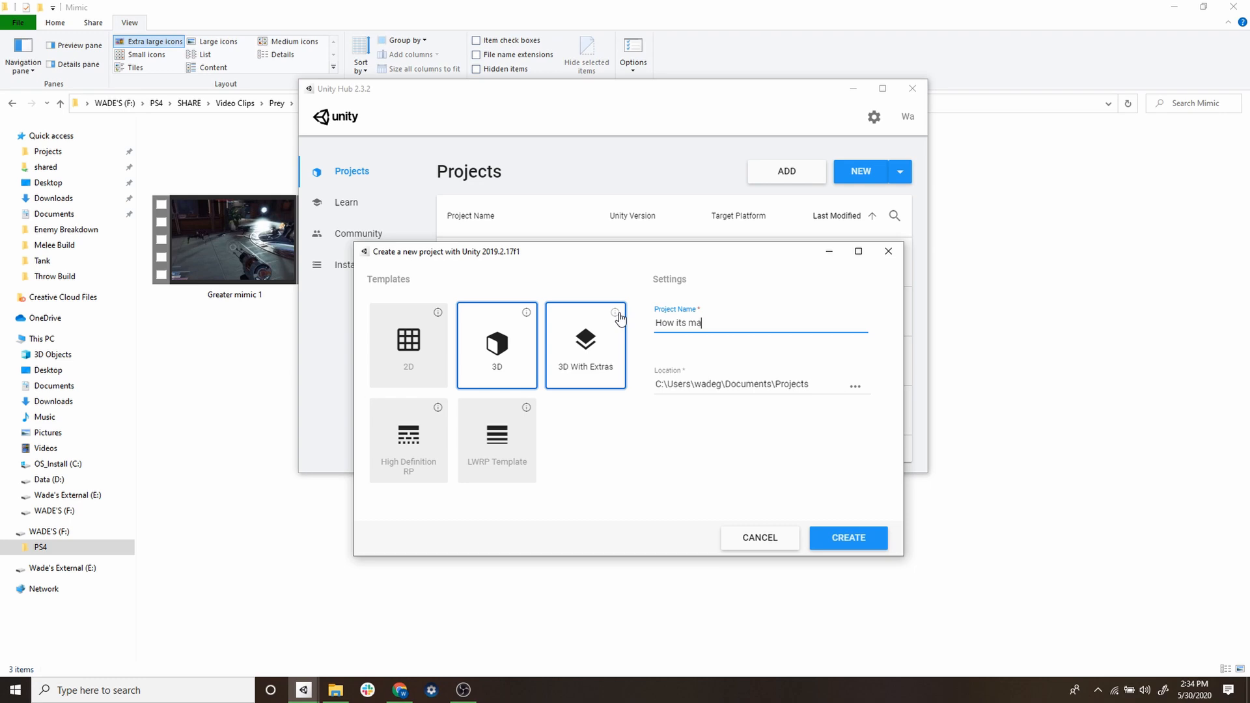
{"action": "type", "text": "de - Mi"}
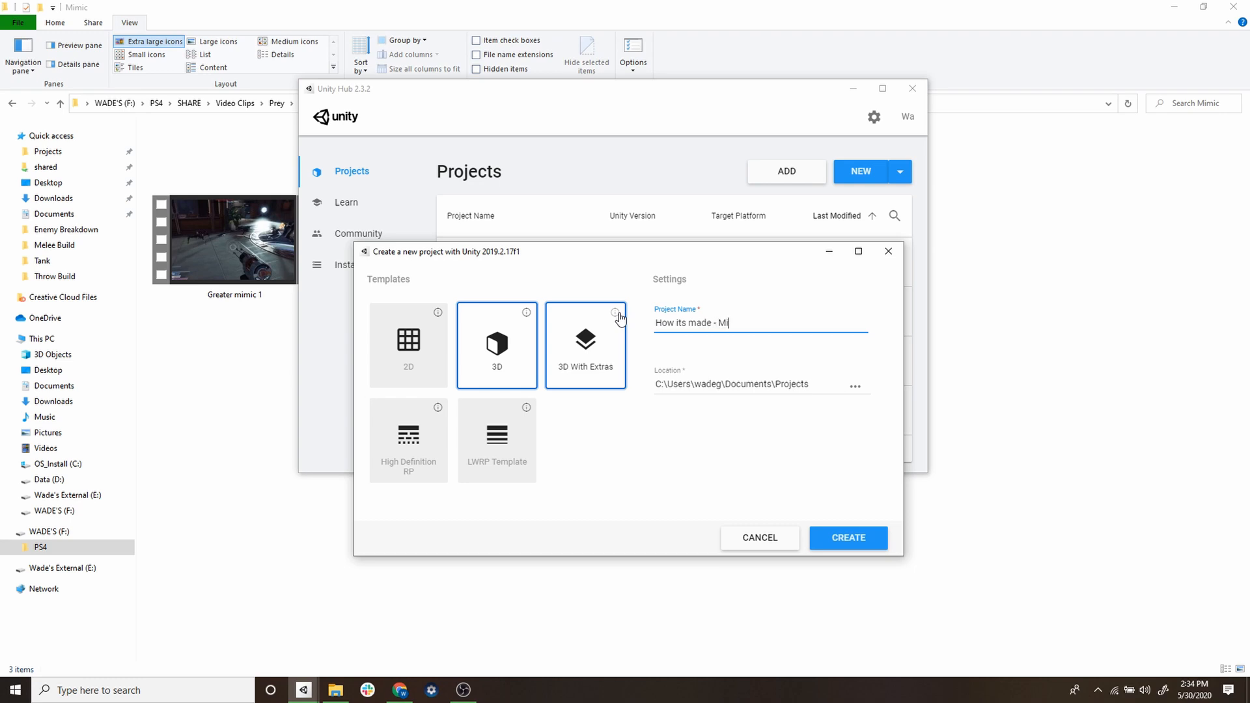
{"action": "type", "text": "mic"}
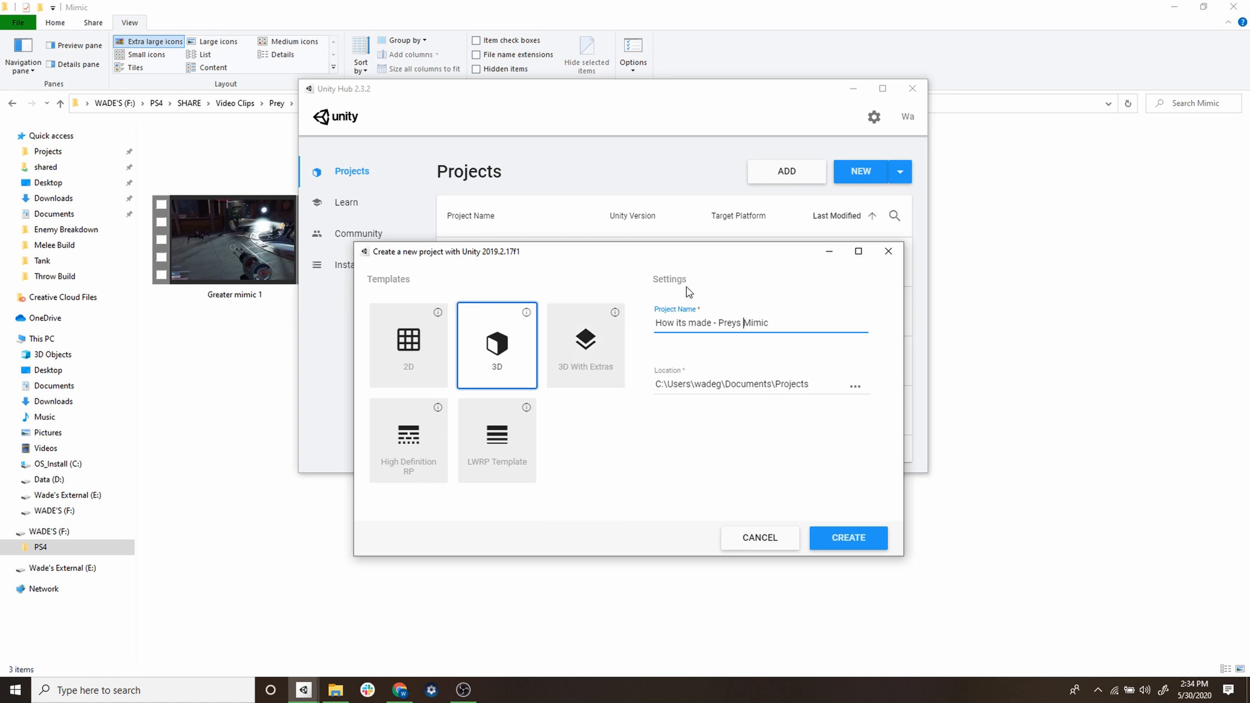
{"action": "left_click", "coordinate": [848, 537]}
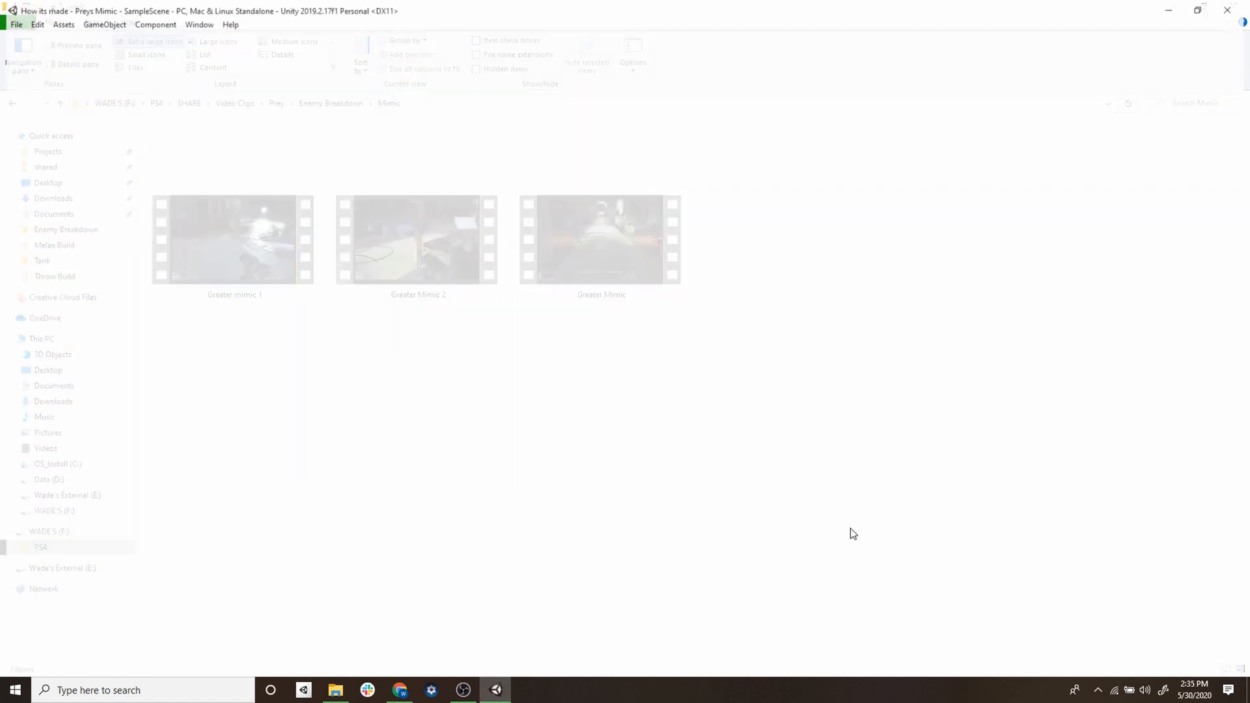
- Search the Asset Store for 'first person' and download the First Person All-in-One package
{"action": "left_click", "coordinate": [495, 690]}
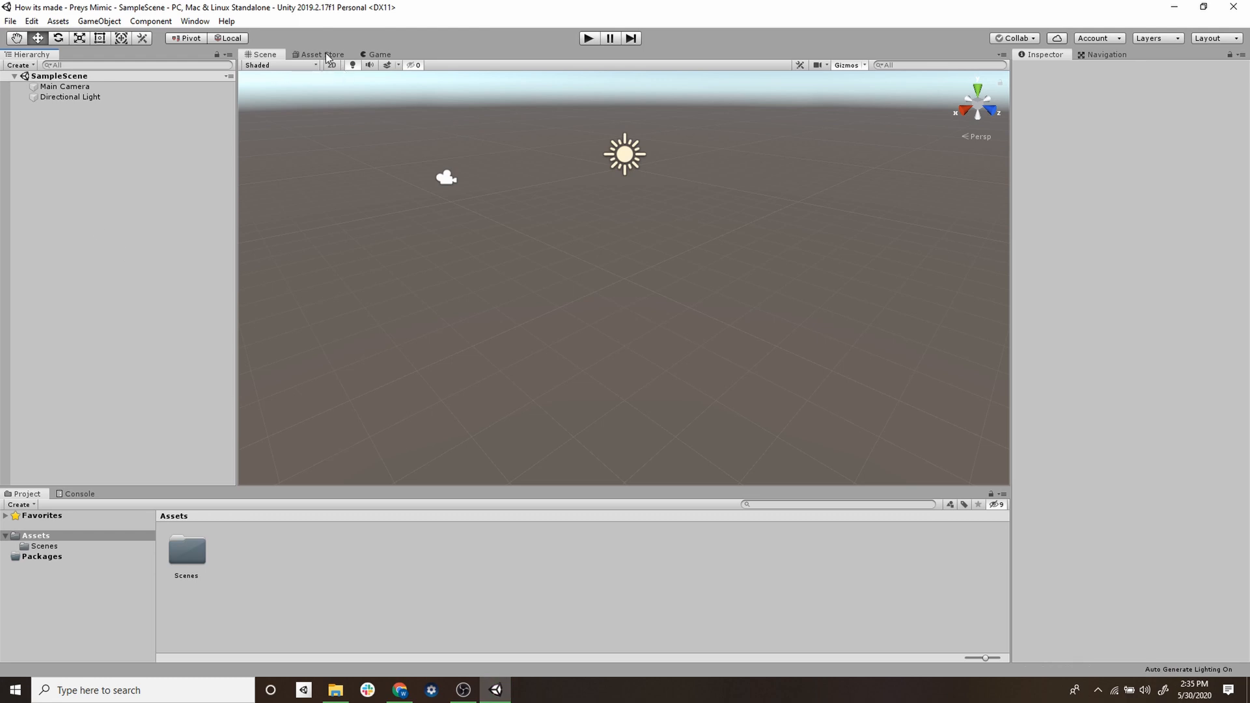
{"action": "left_click", "coordinate": [322, 55]}
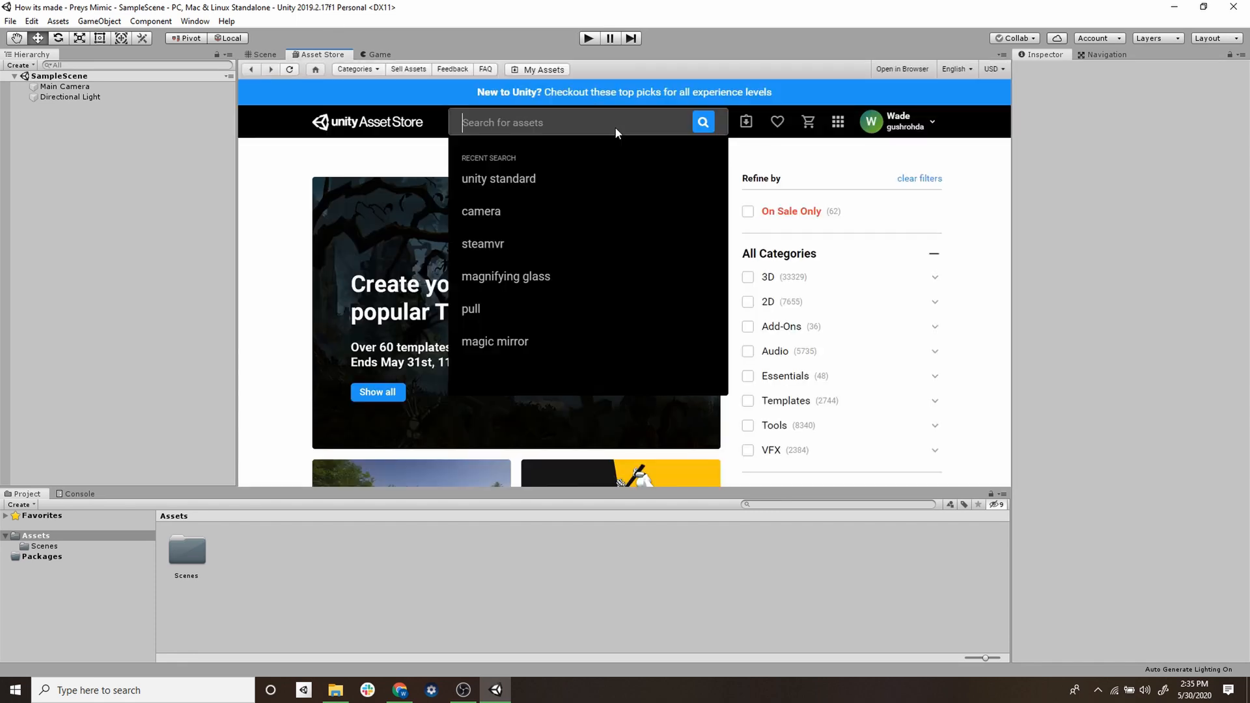
{"action": "type", "text": "first"}
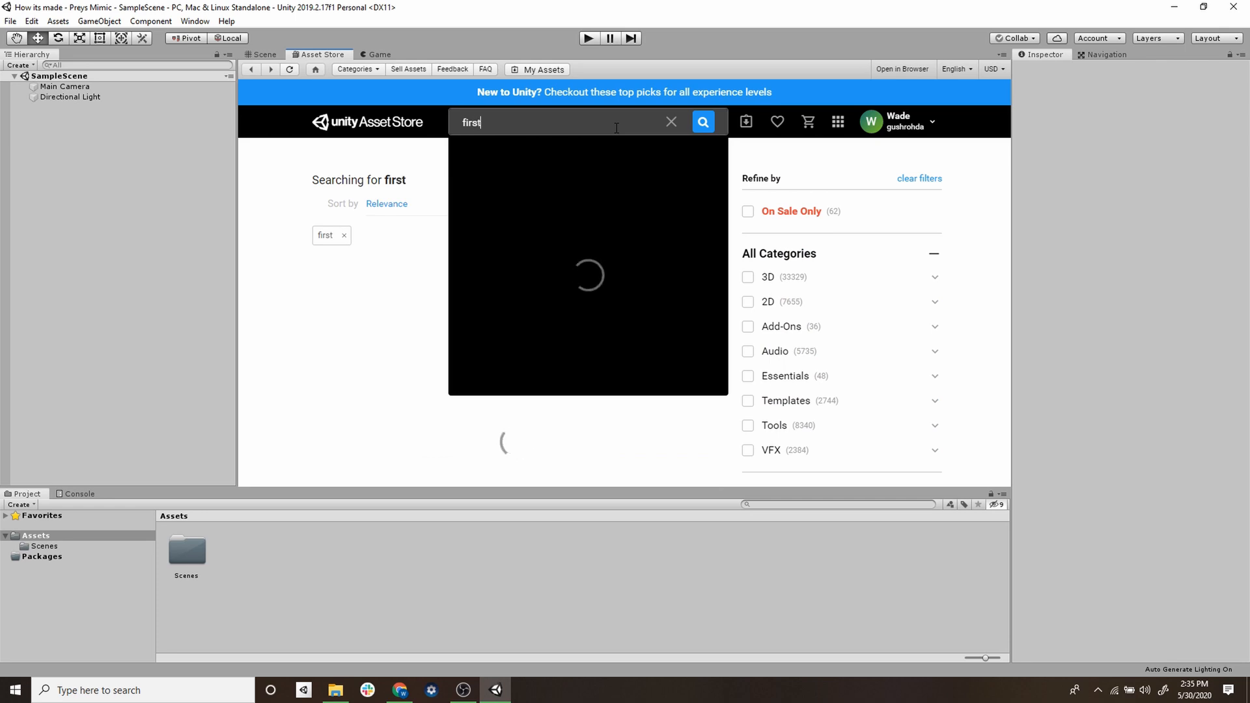
{"action": "type", "text": "person"}
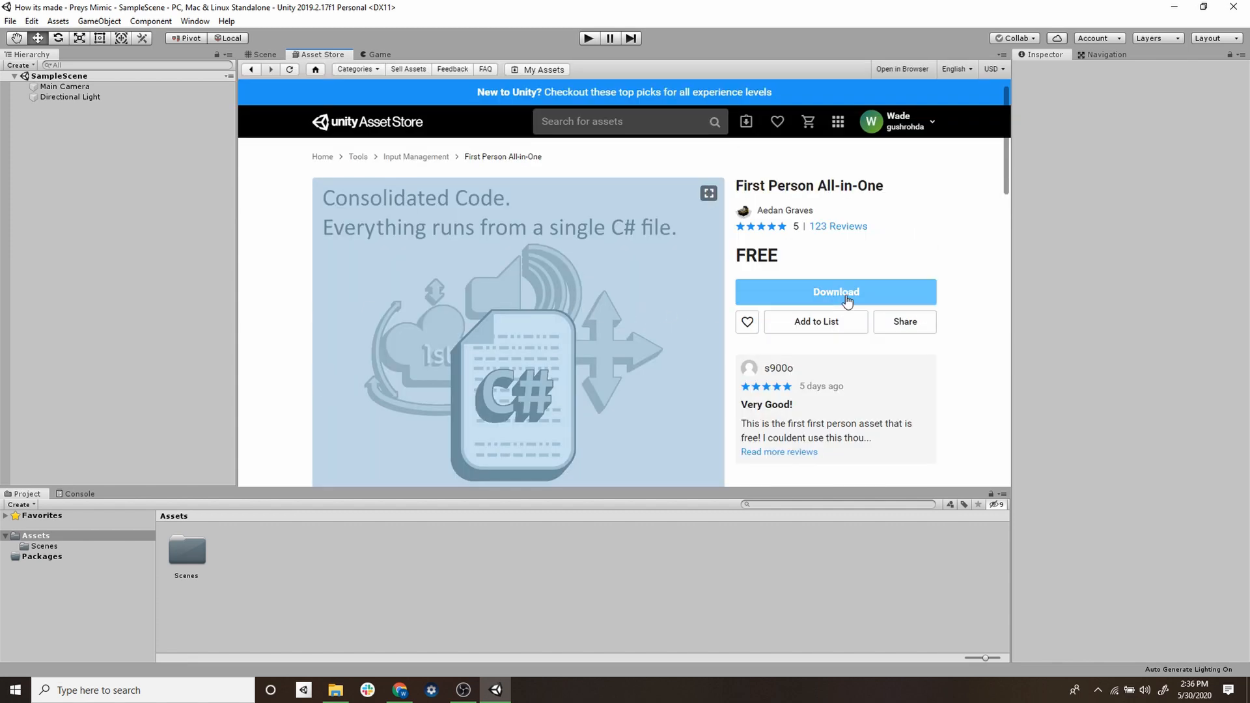
{"action": "left_click", "coordinate": [836, 291]}
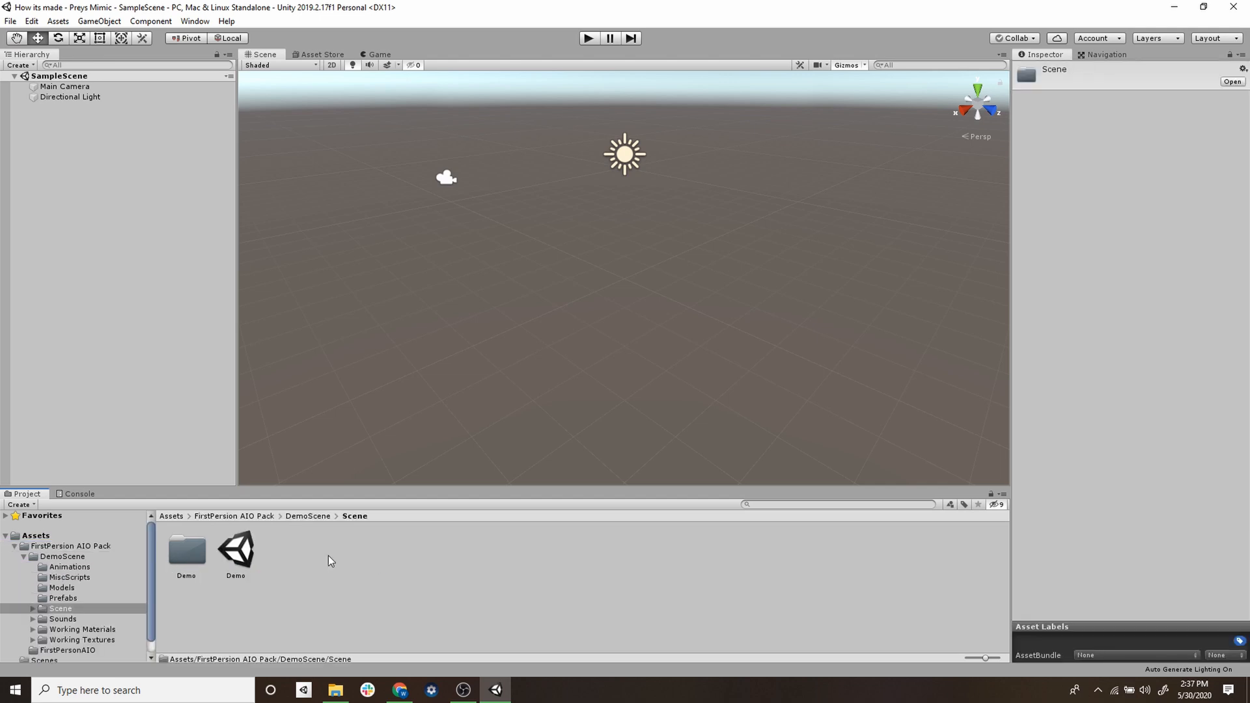
- Run the Demo scene to walk around the office, then launch Maya
{"action": "double_click", "coordinate": [236, 549]}
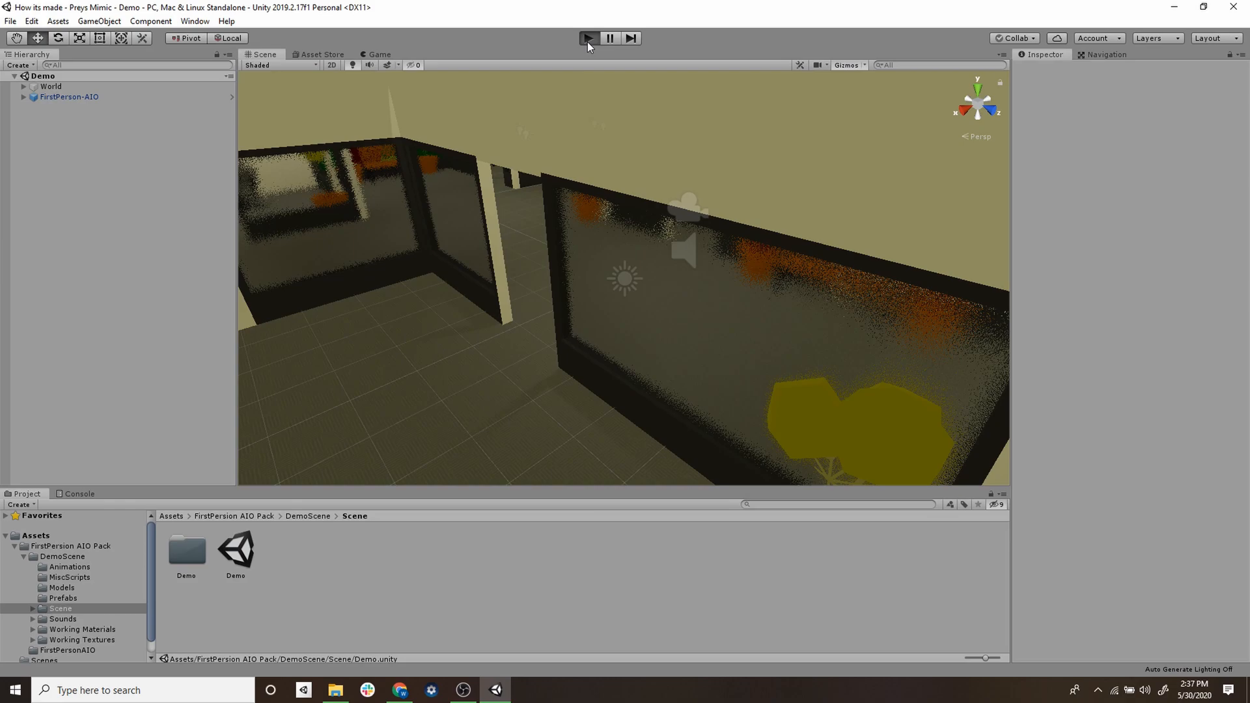
{"action": "left_click", "coordinate": [589, 38]}
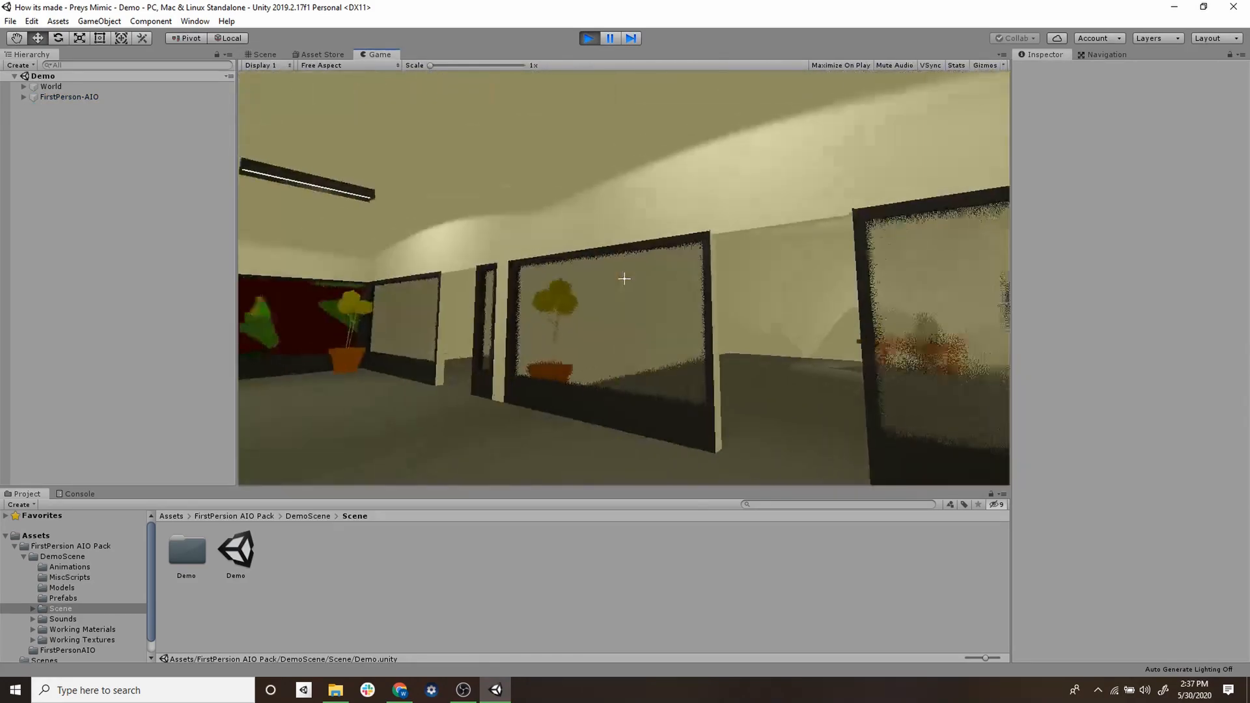
{"action": "type", "text": "maaya"}
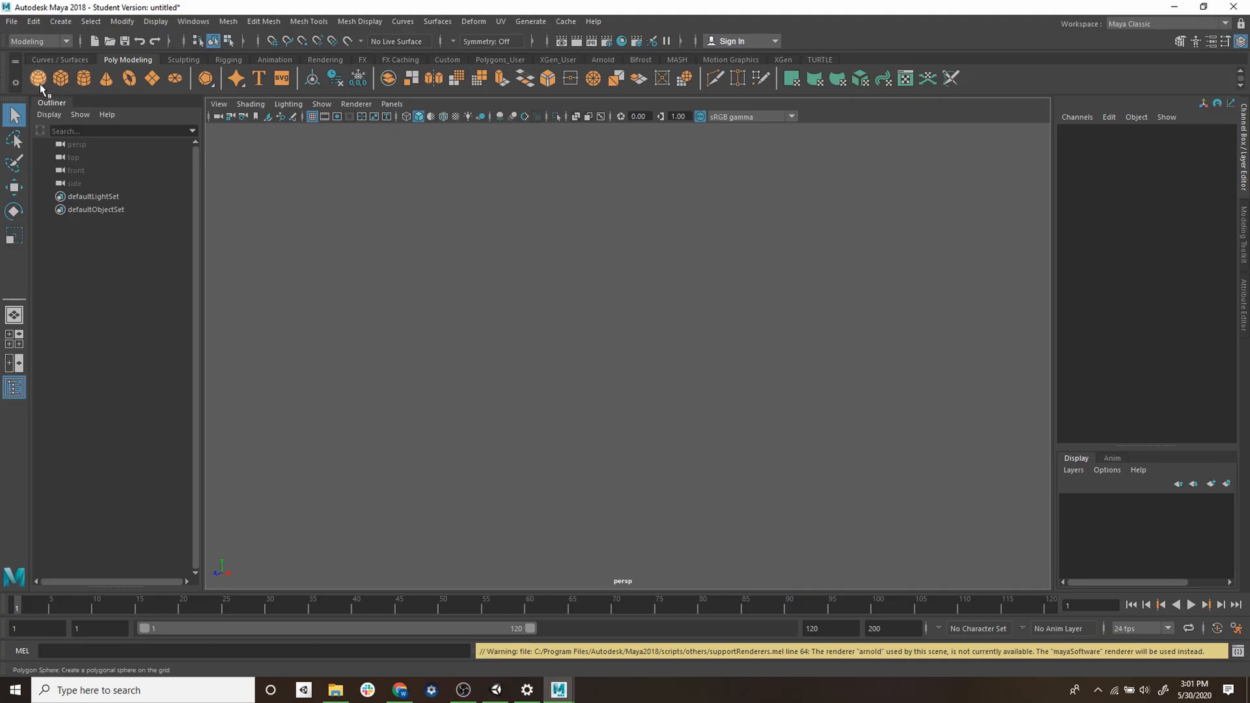
- Model the mimic body from a polygon sphere and cylinders and export the selection as FBX to the Desktop
{"action": "left_click", "coordinate": [37, 77]}
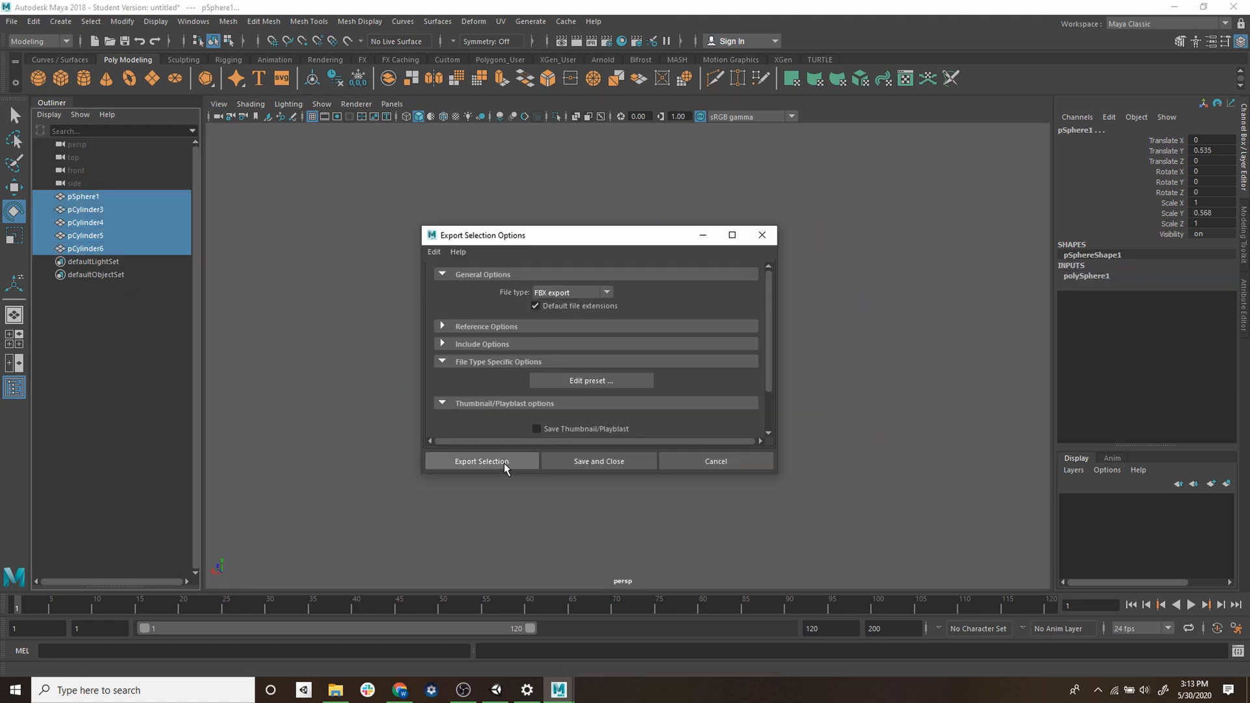
{"action": "left_click", "coordinate": [482, 461]}
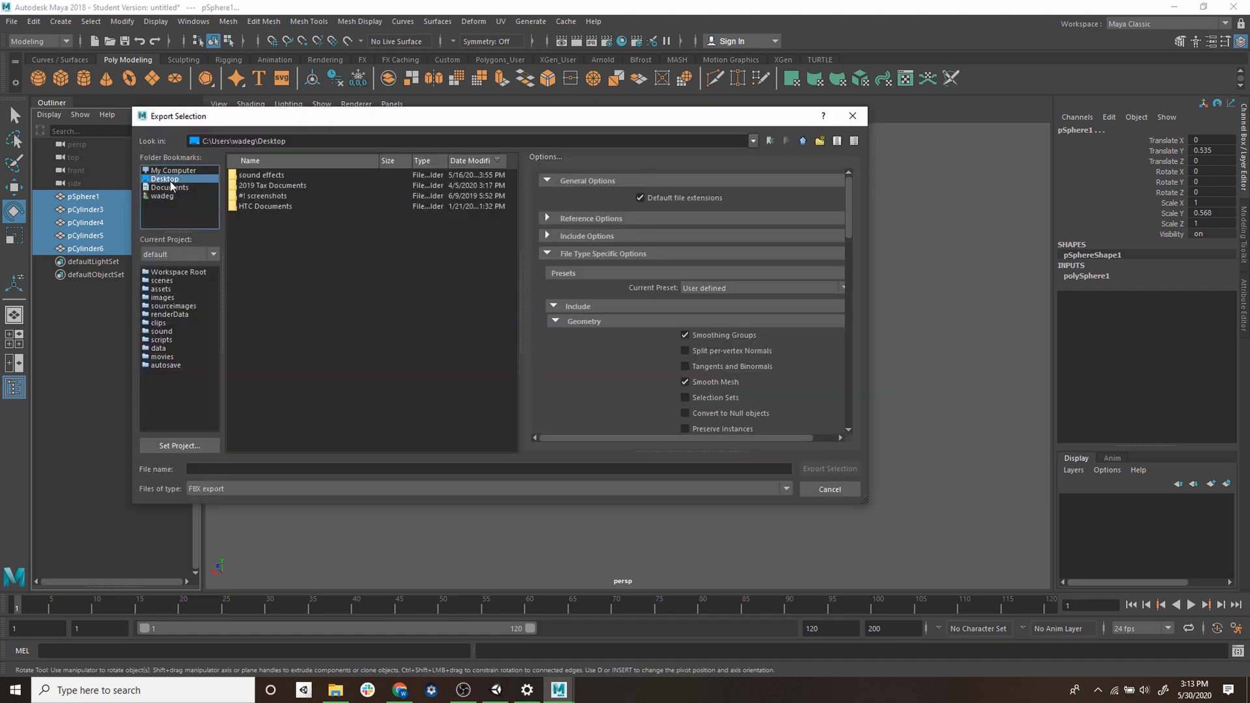
{"action": "left_click", "coordinate": [830, 467]}
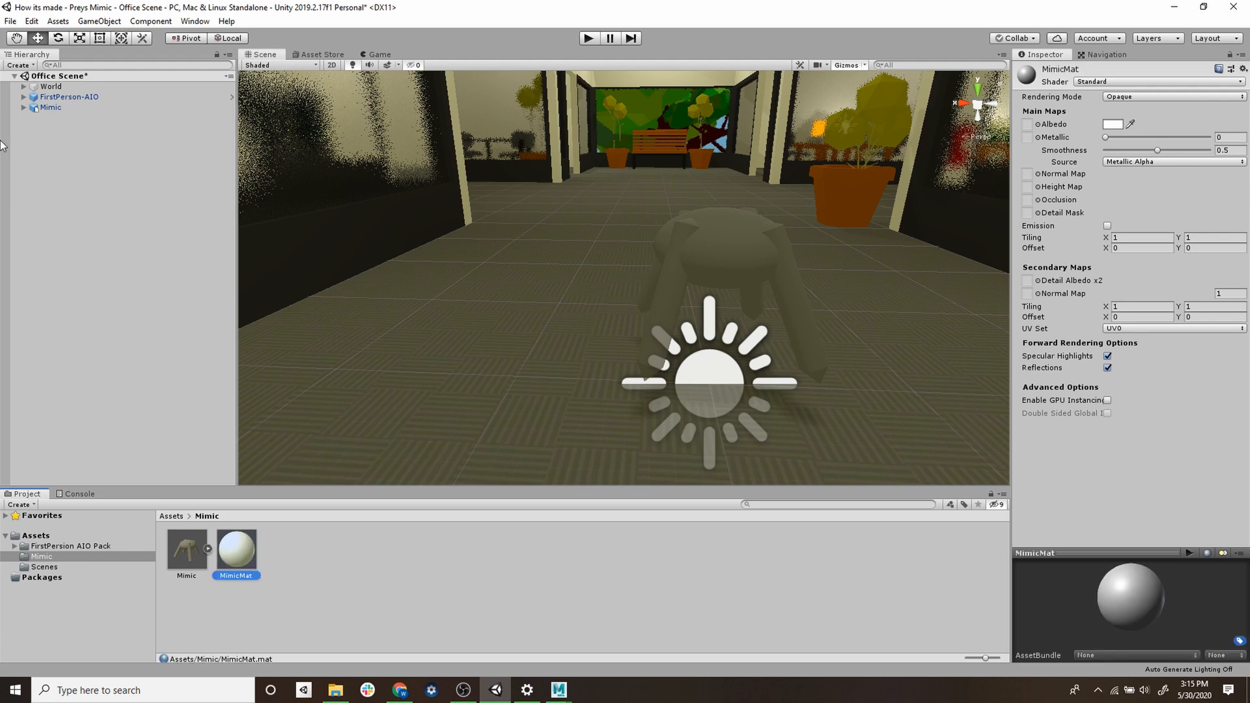
- Expand the Mimic object and save it into the Mimic folder as an Original Prefab
{"action": "left_click", "coordinate": [25, 107]}
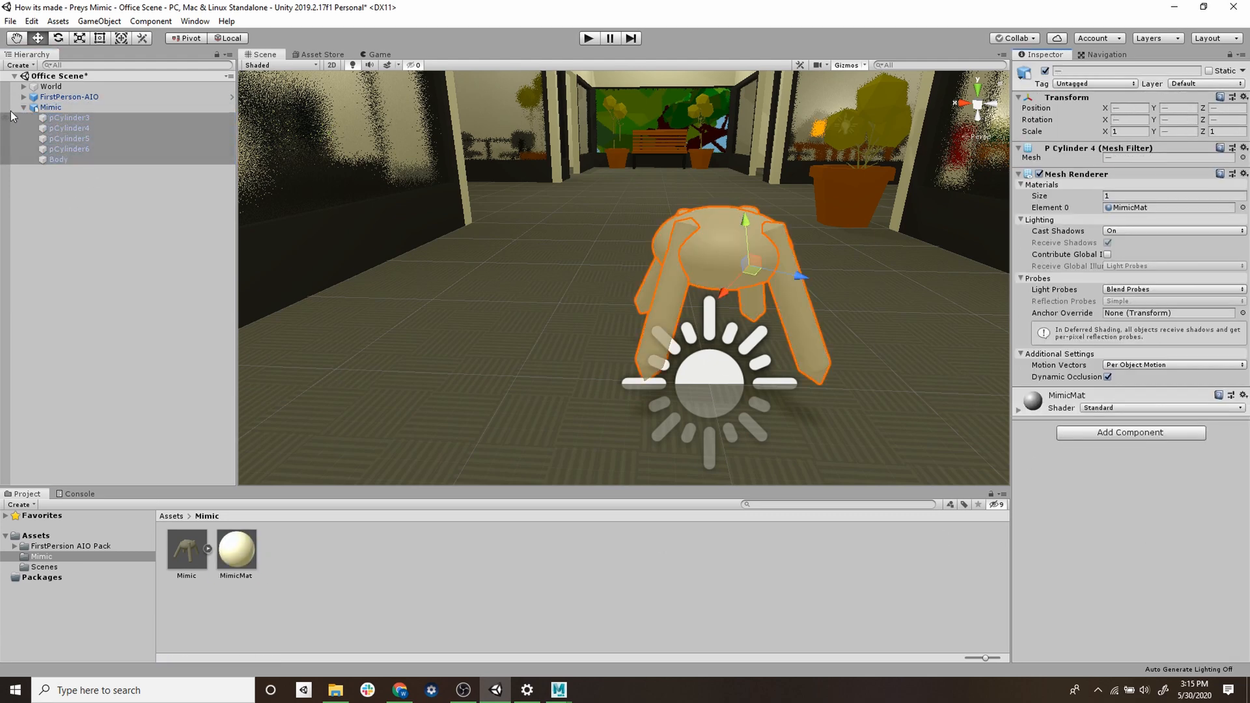
{"action": "left_click", "coordinate": [51, 107]}
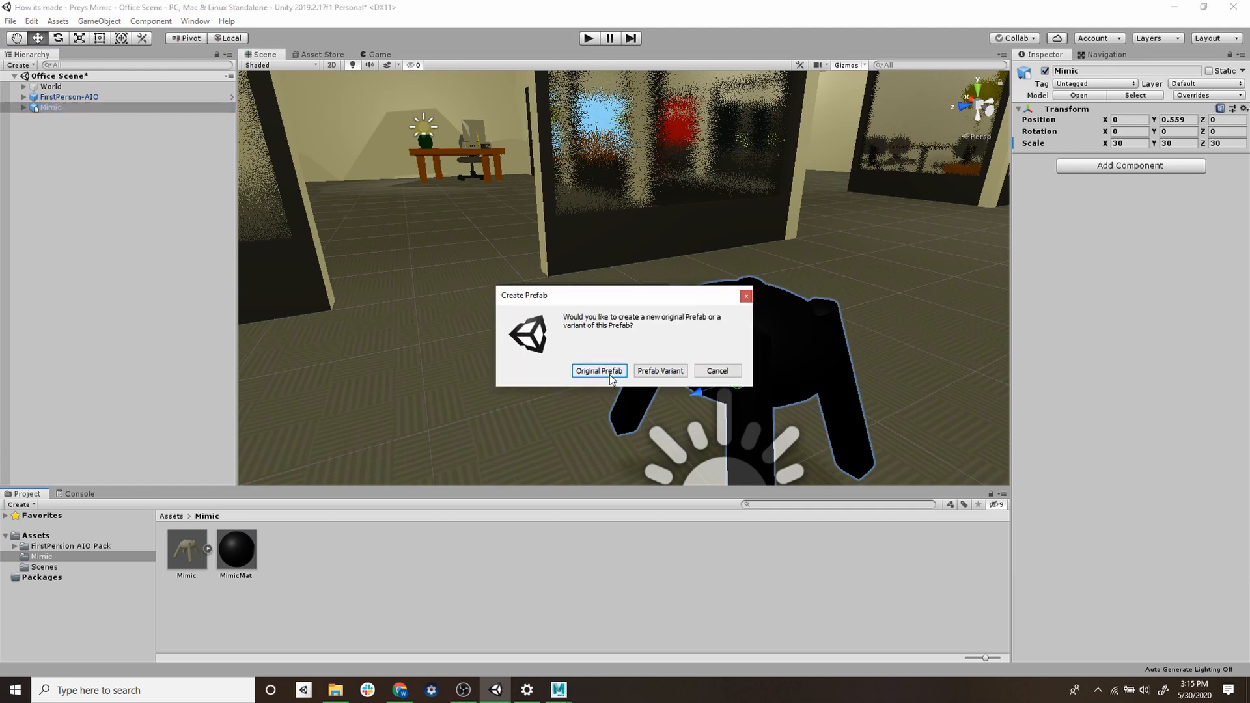
{"action": "left_click", "coordinate": [598, 369]}
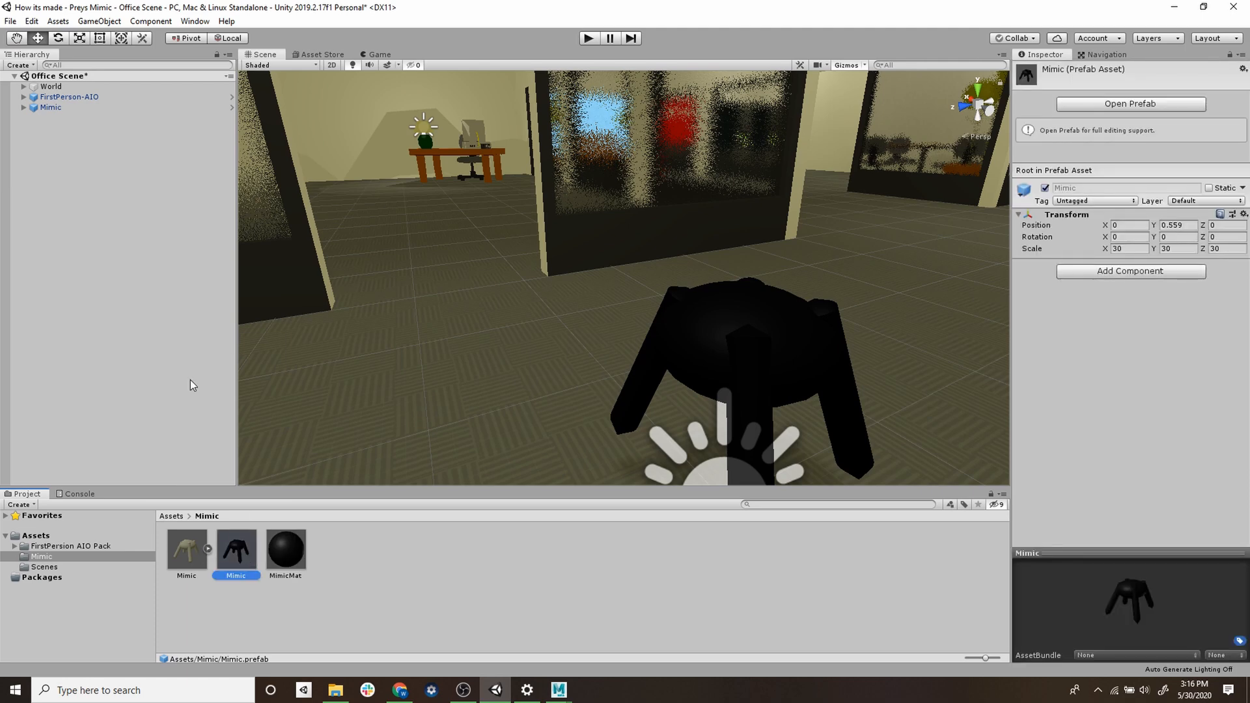
{"action": "left_click", "coordinate": [51, 107]}
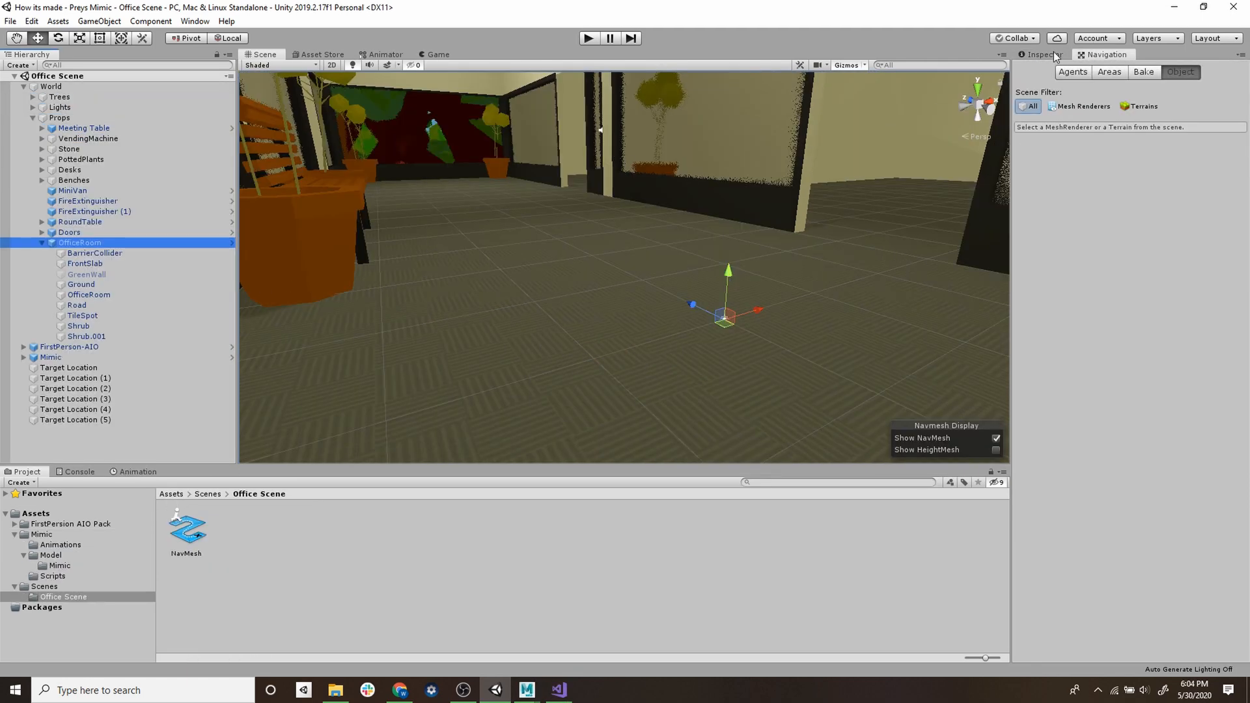
- Mark the whole World group and its children as static in the Inspector
{"action": "left_click", "coordinate": [1039, 54]}
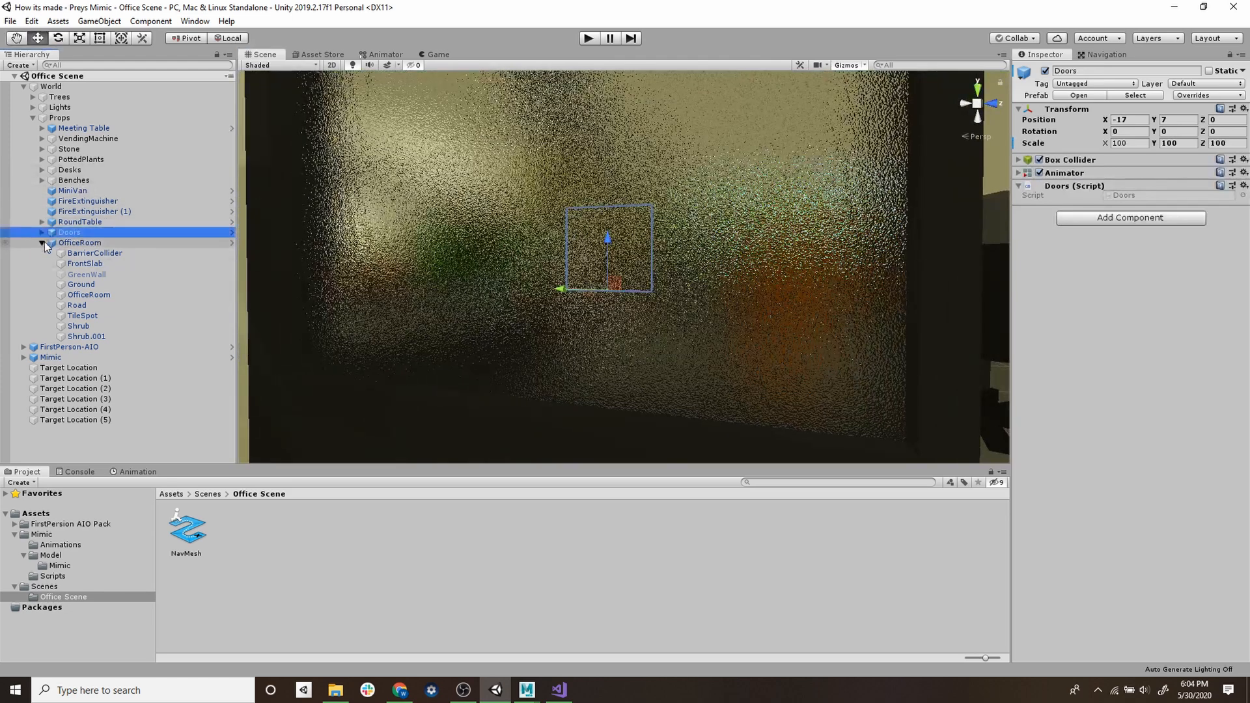
{"action": "left_click", "coordinate": [42, 117]}
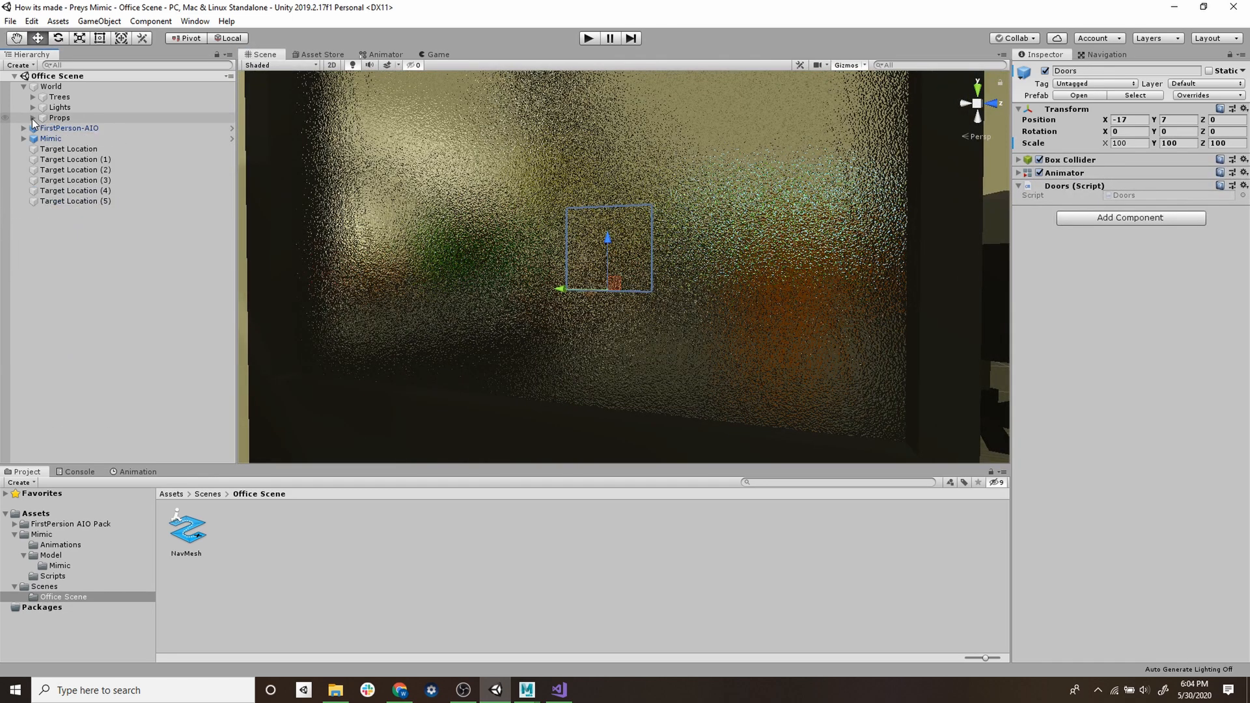
{"action": "left_click", "coordinate": [51, 86]}
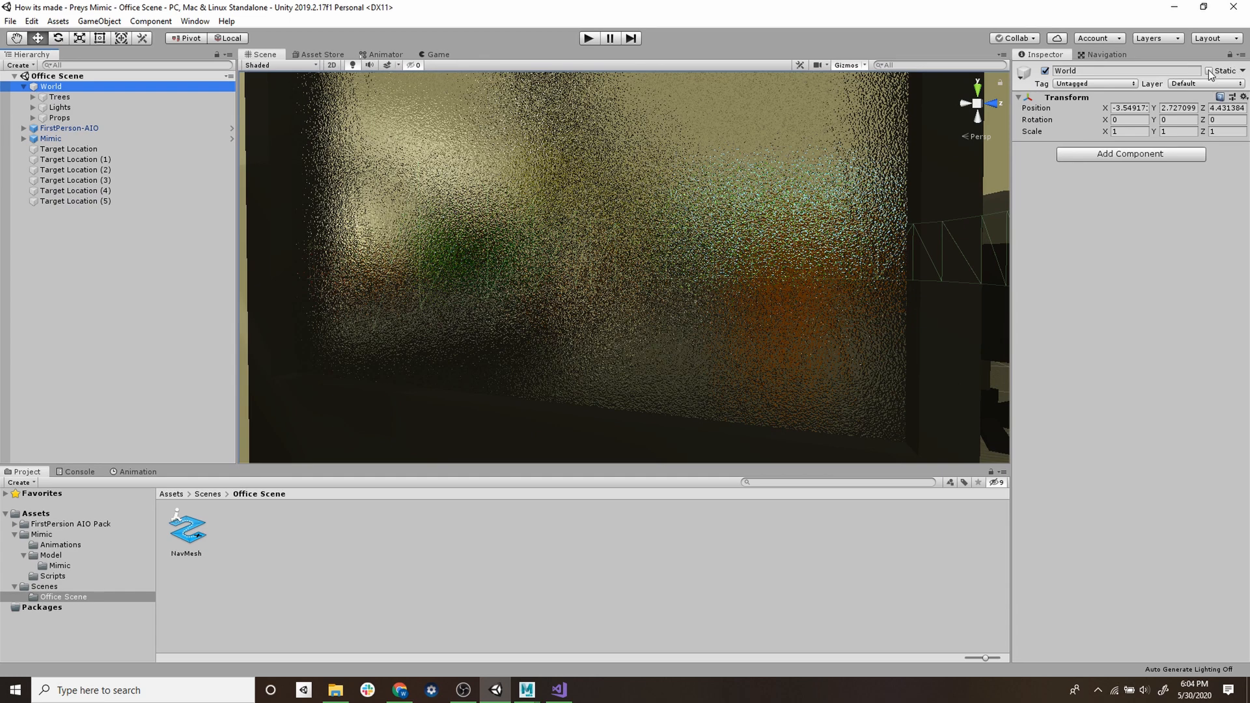
{"action": "left_click", "coordinate": [1208, 70]}
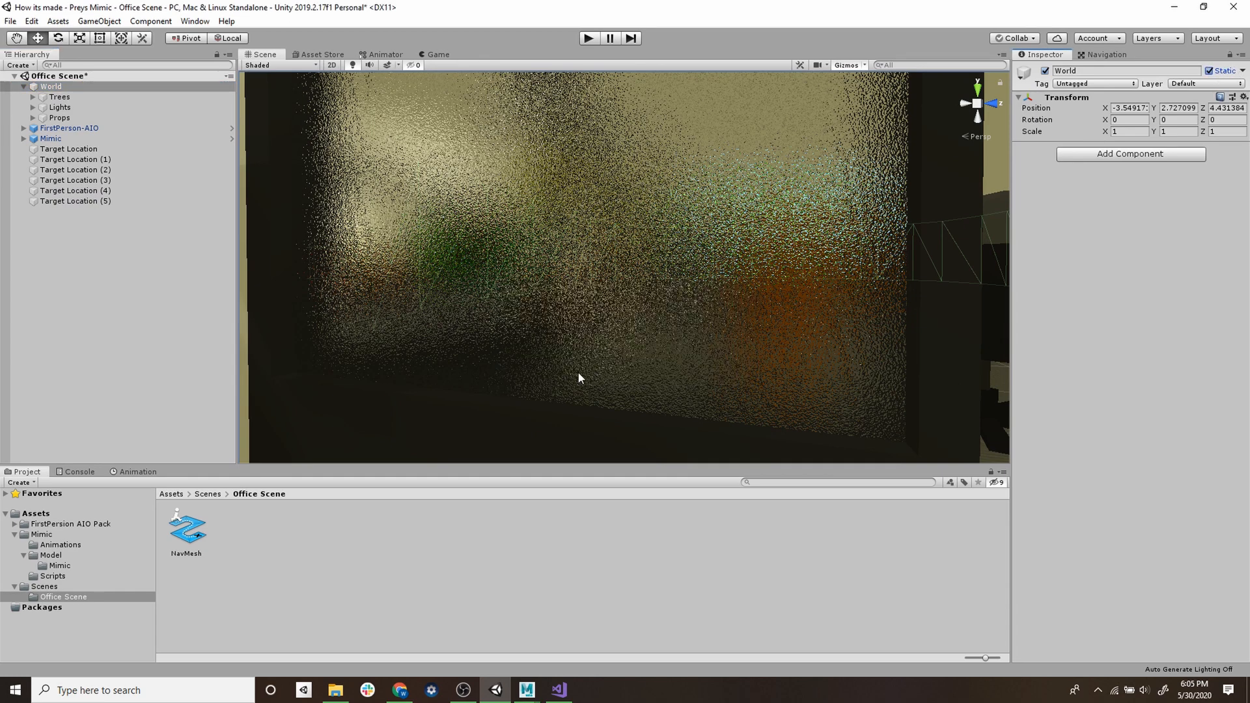
{"action": "left_click", "coordinate": [187, 527]}
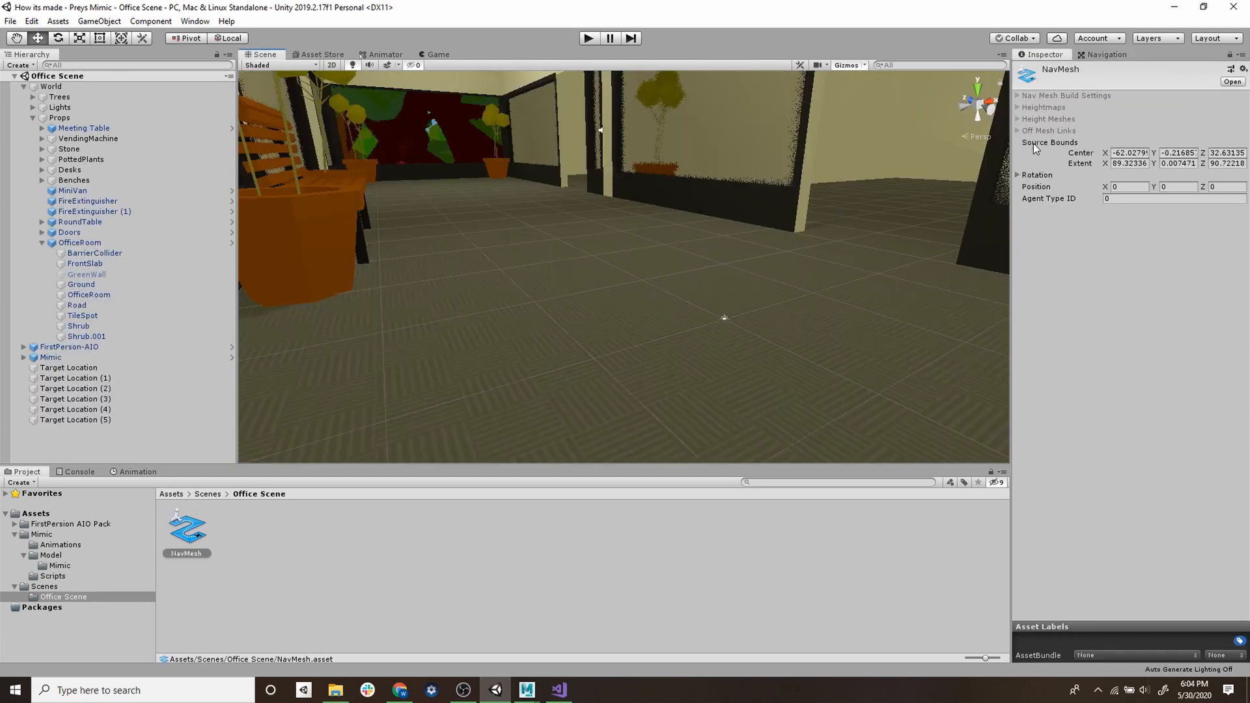
- Bake the navigation mesh from the Navigation window's Bake settings
{"action": "left_click", "coordinate": [1107, 55]}
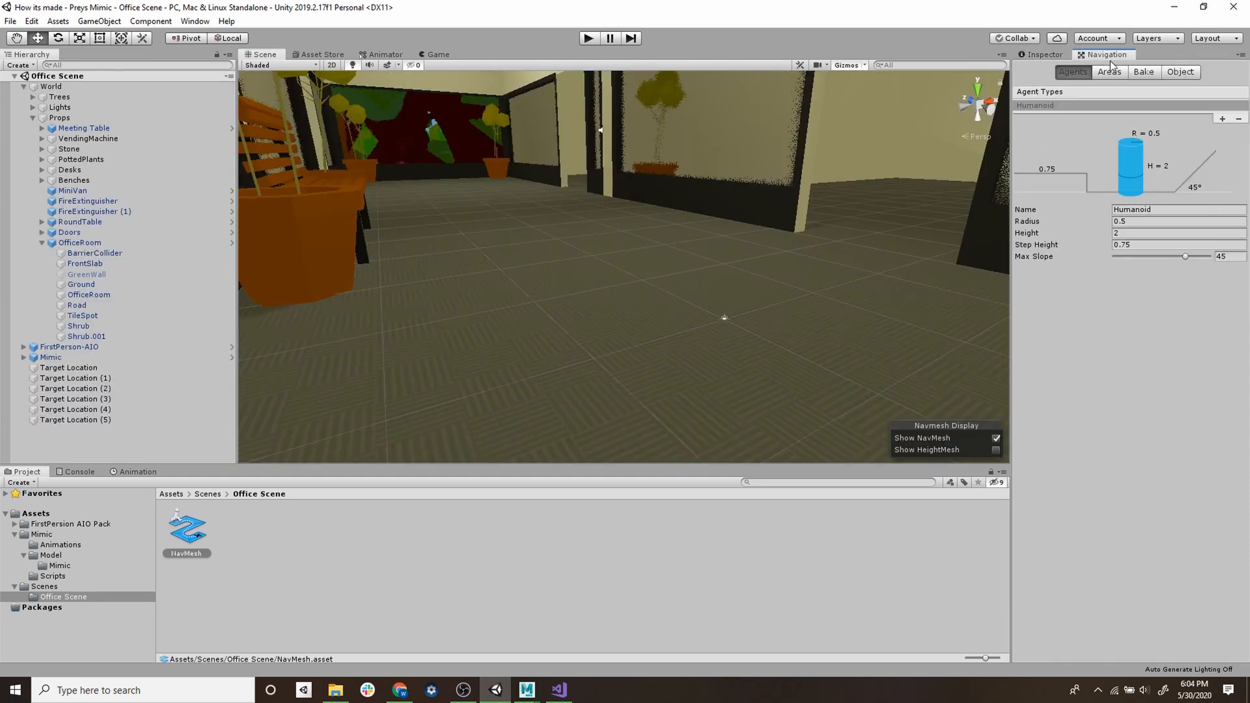
{"action": "left_click", "coordinate": [1143, 72]}
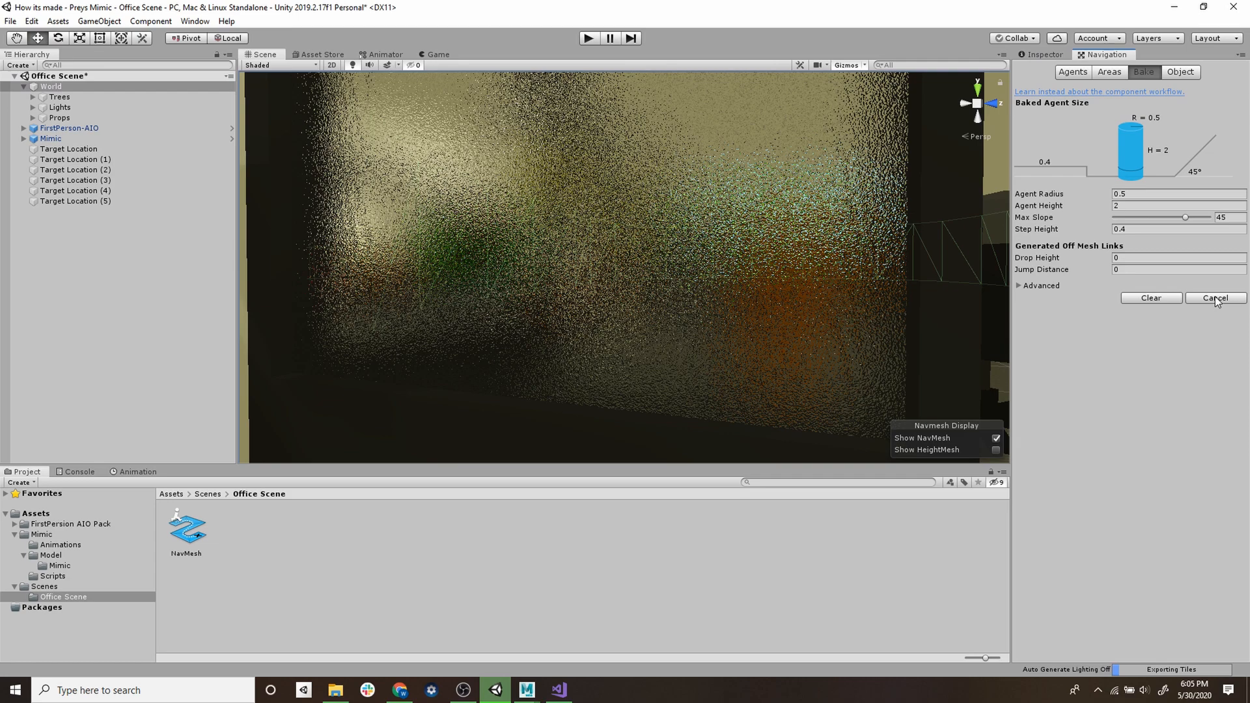
{"action": "left_click", "coordinate": [1215, 296]}
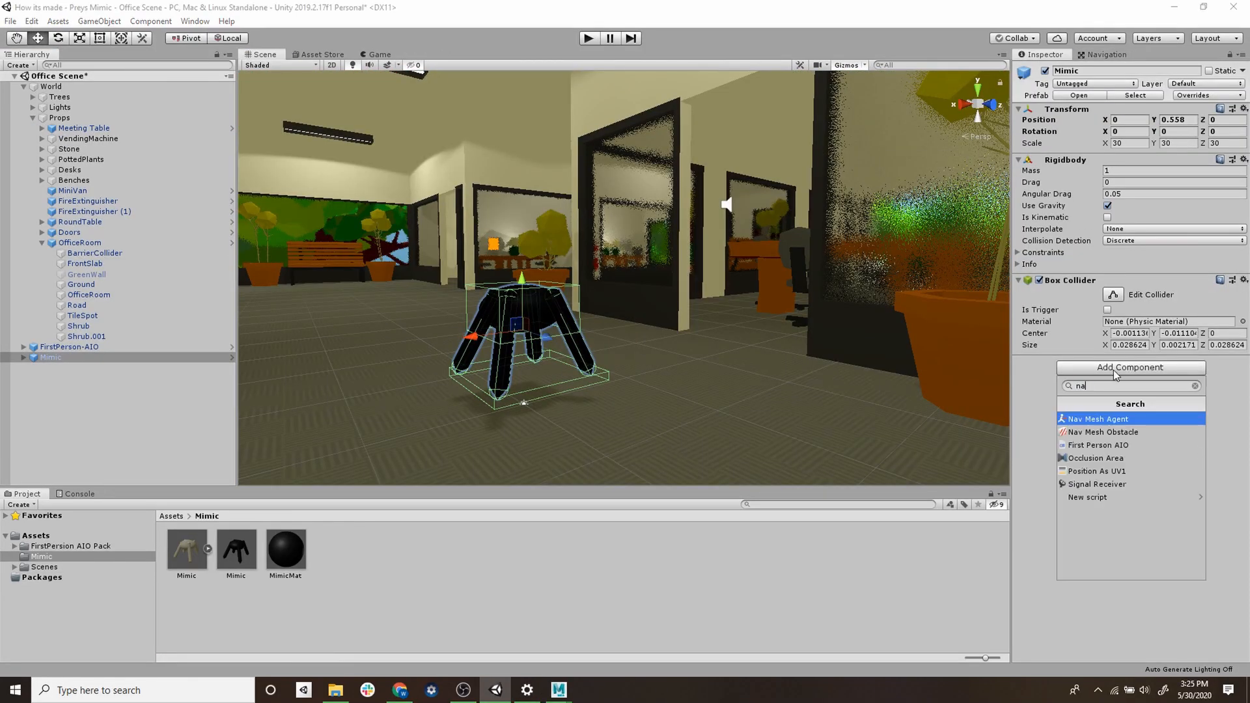
- Add a Nav Mesh Agent component to the Mimic
{"action": "left_click", "coordinate": [1099, 418]}
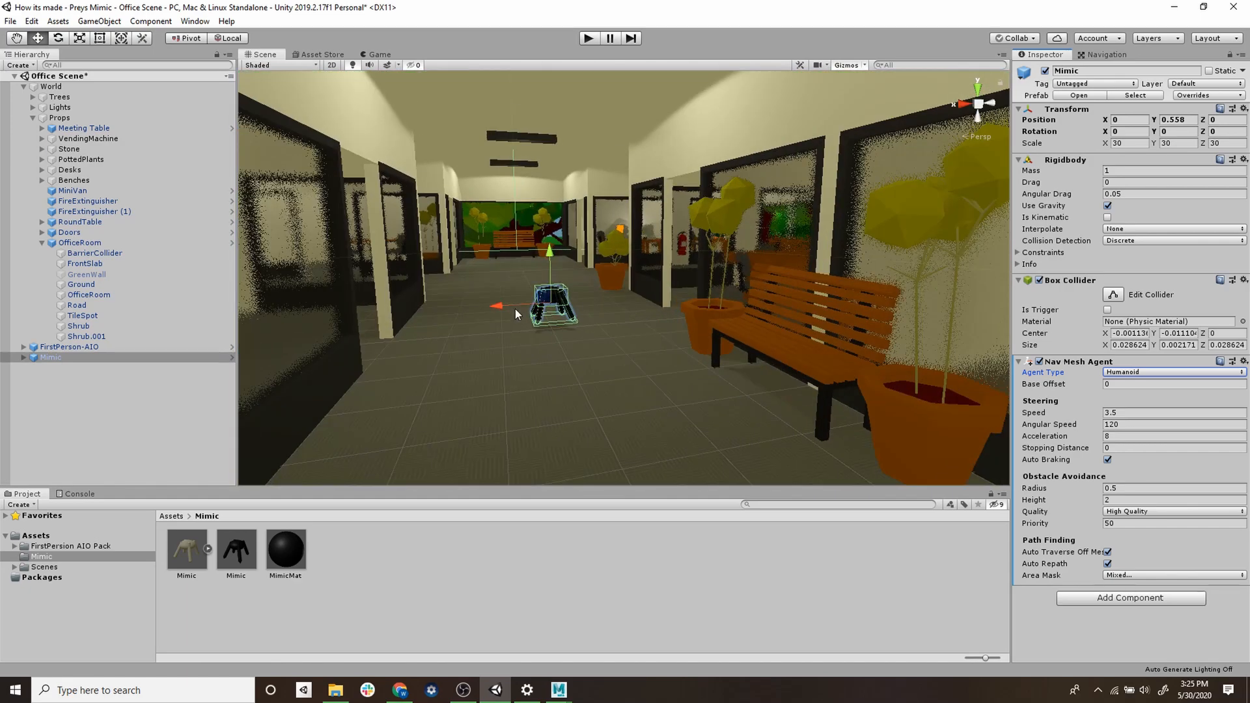
{"action": "left_click", "coordinate": [1171, 488]}
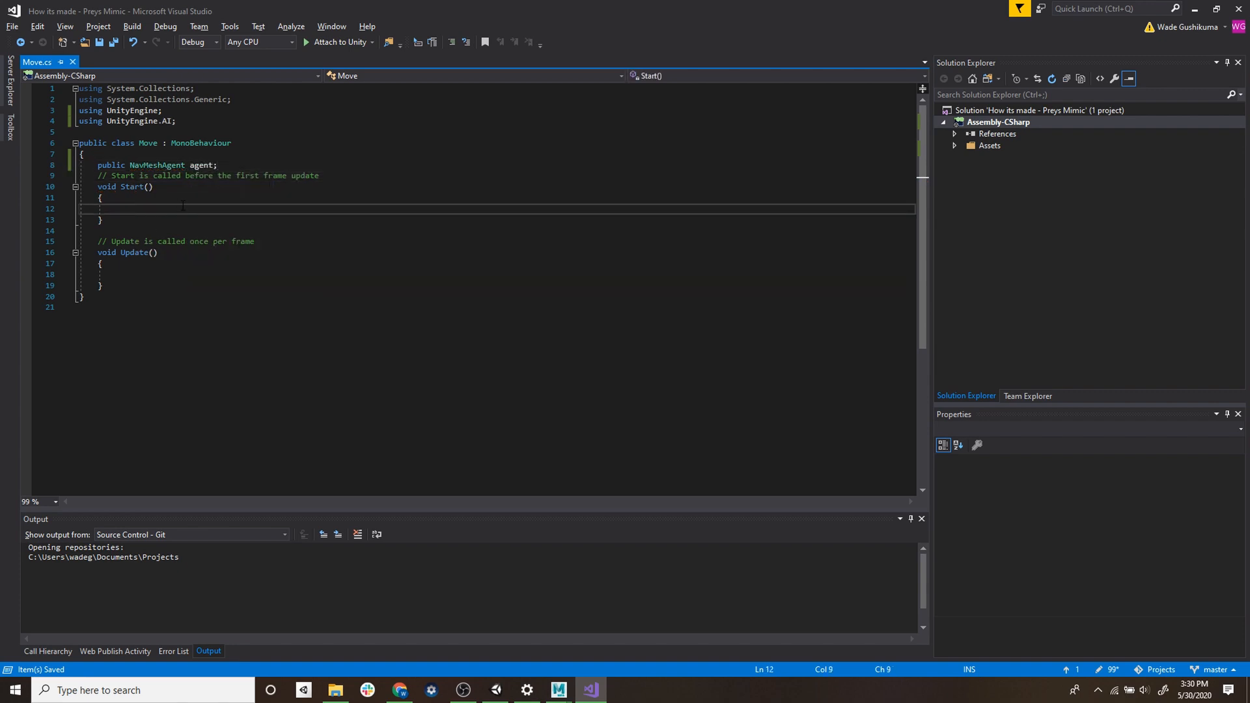
- Write Move.cs with RequireComponent(NavMeshAgent), GetComponent in Start, a public targetDestination and SetDestination in Update
{"action": "type", "text": "agent = GetComponent<na>"}
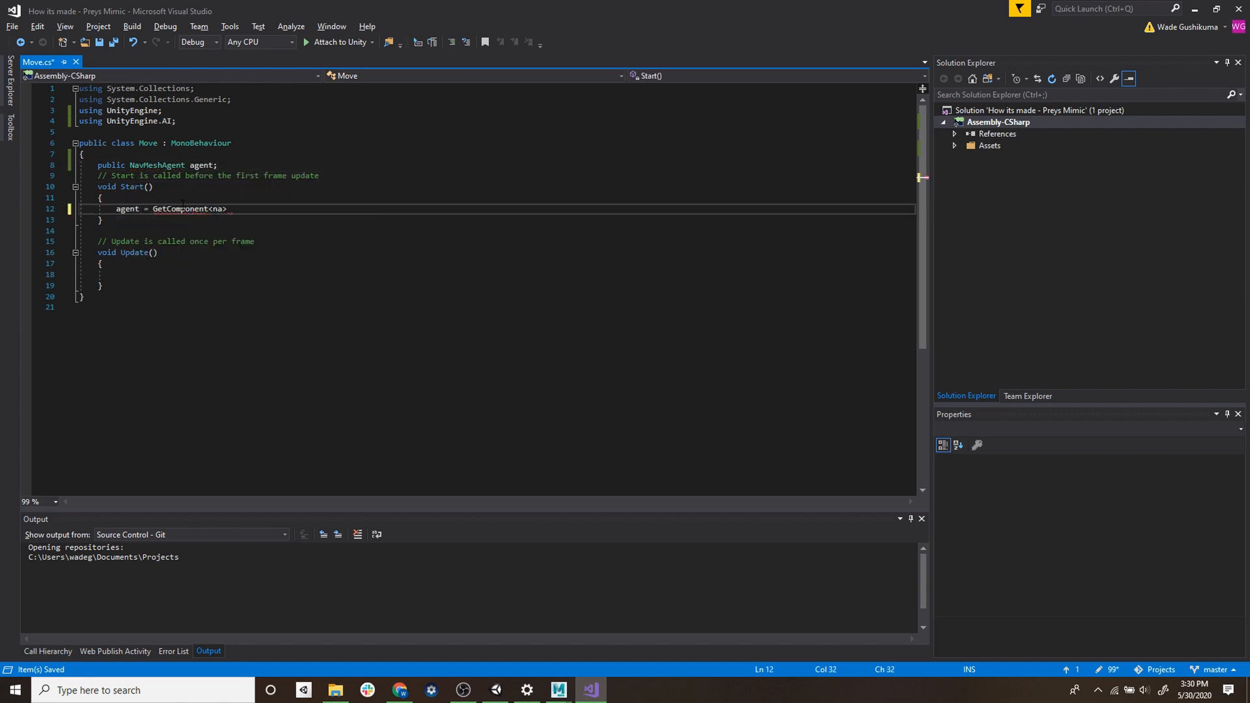
{"action": "type", "text": "[re"}
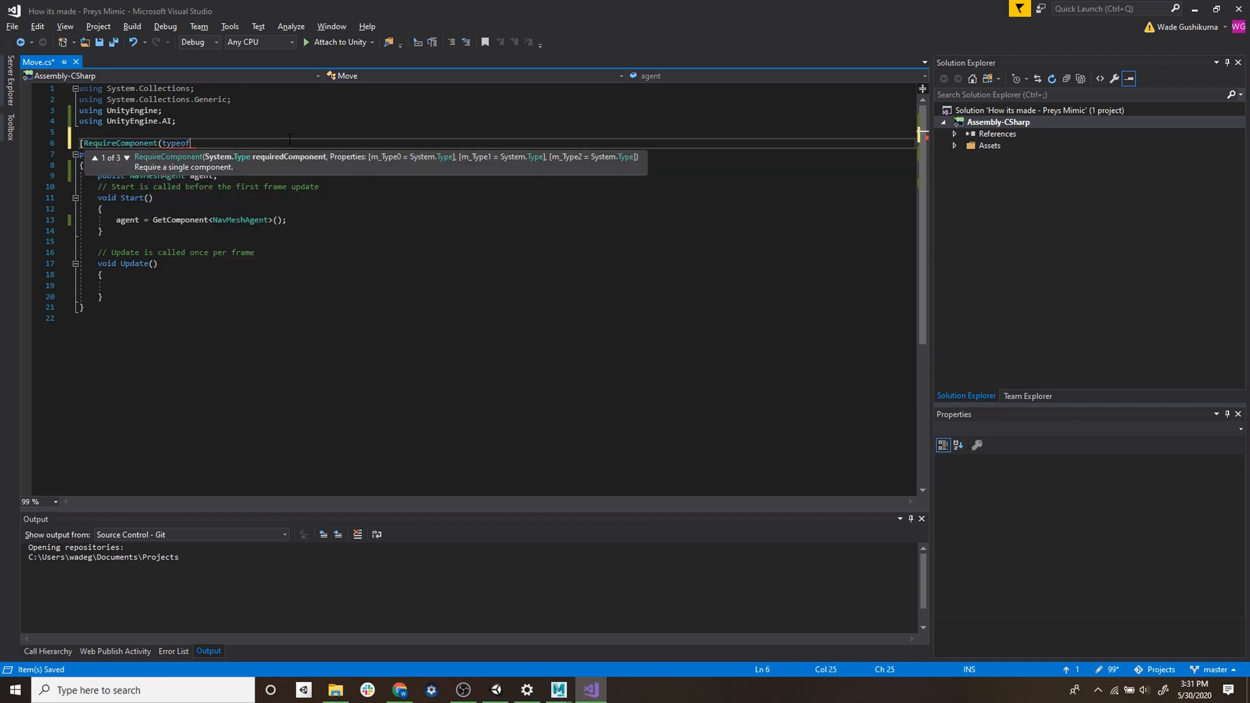
{"action": "type", "text": "NavMeshAgent))]"}
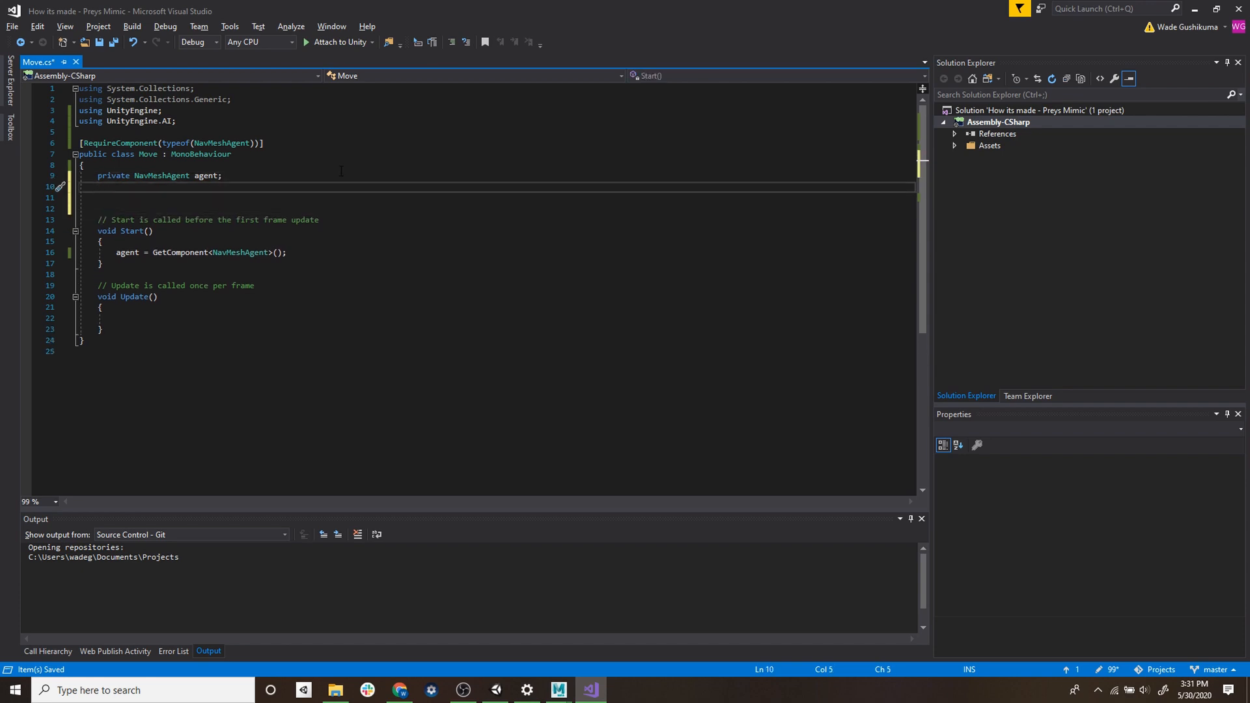
{"action": "type", "text": "public Transform targetDestination;"}
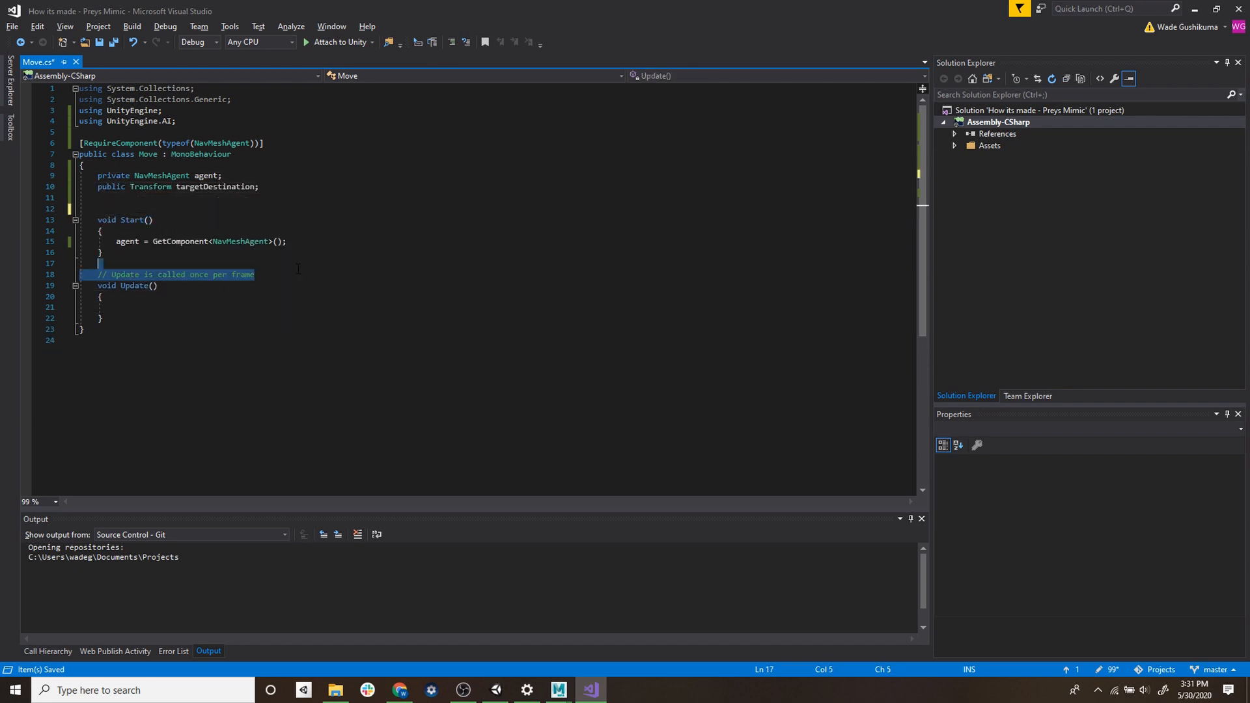
{"action": "type", "text": "agent.SetDestination(ta"}
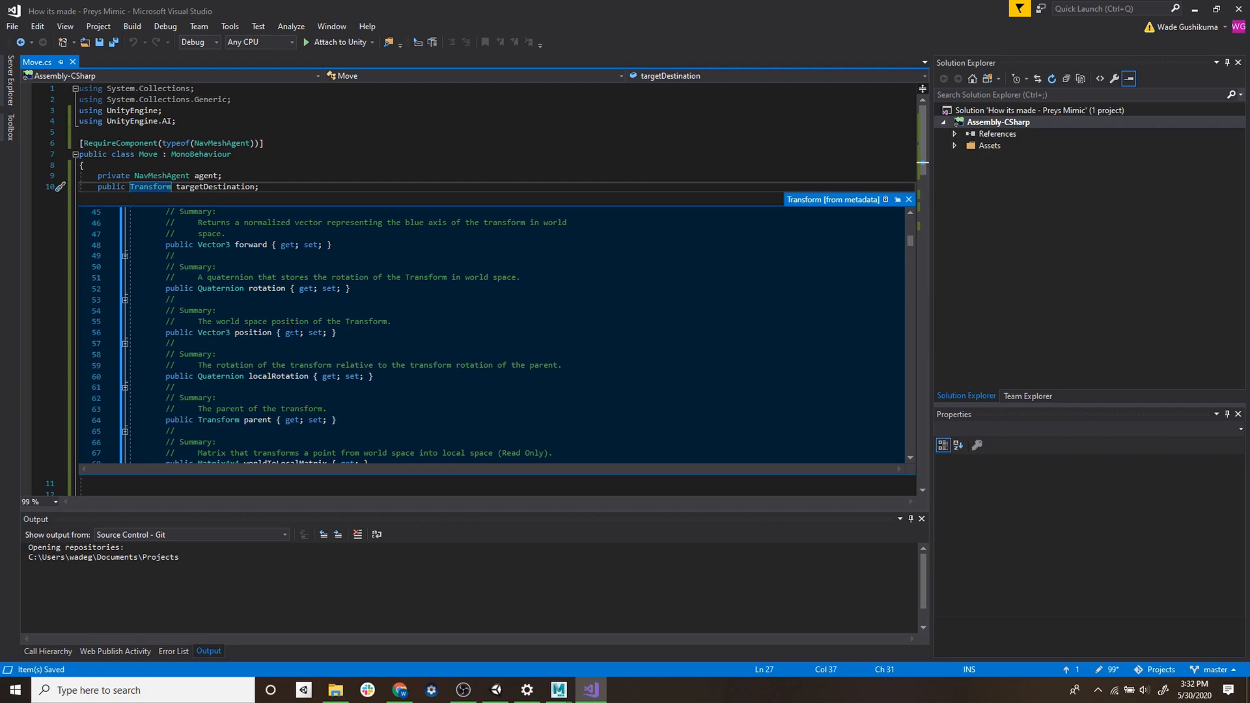
{"action": "scroll", "scroll_direction": "down", "scroll_amount": 3}
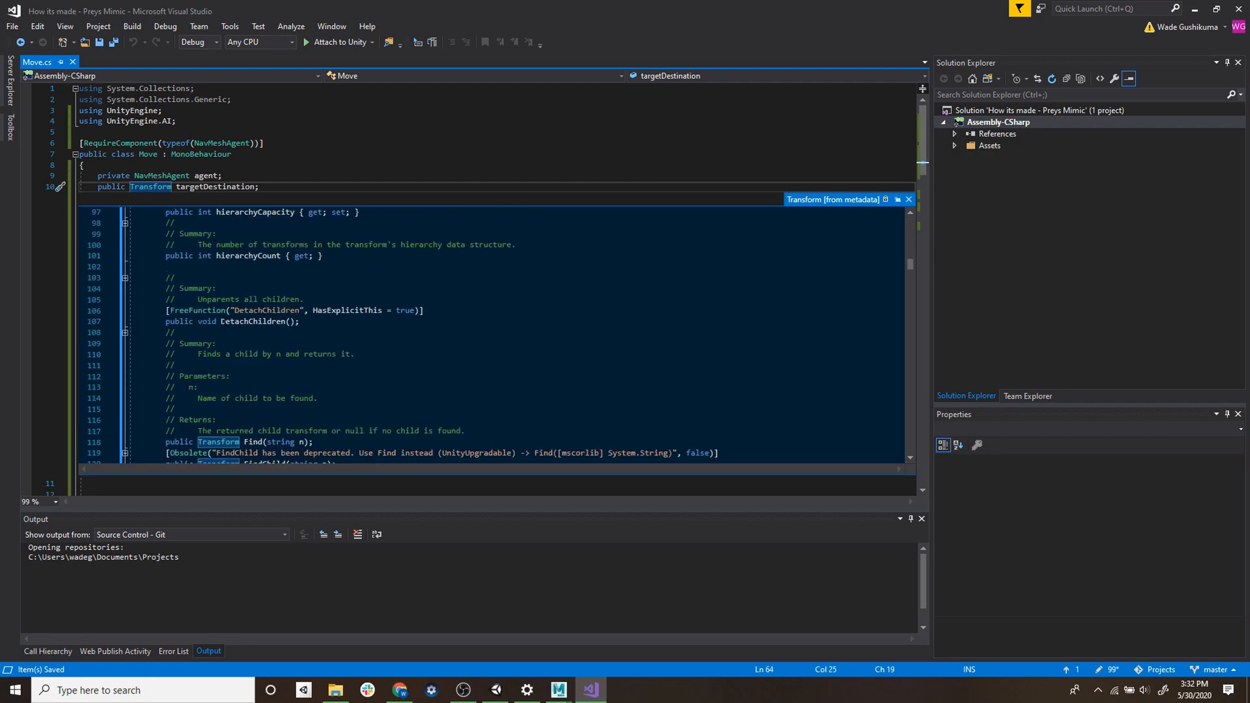
{"action": "left_click", "coordinate": [495, 690]}
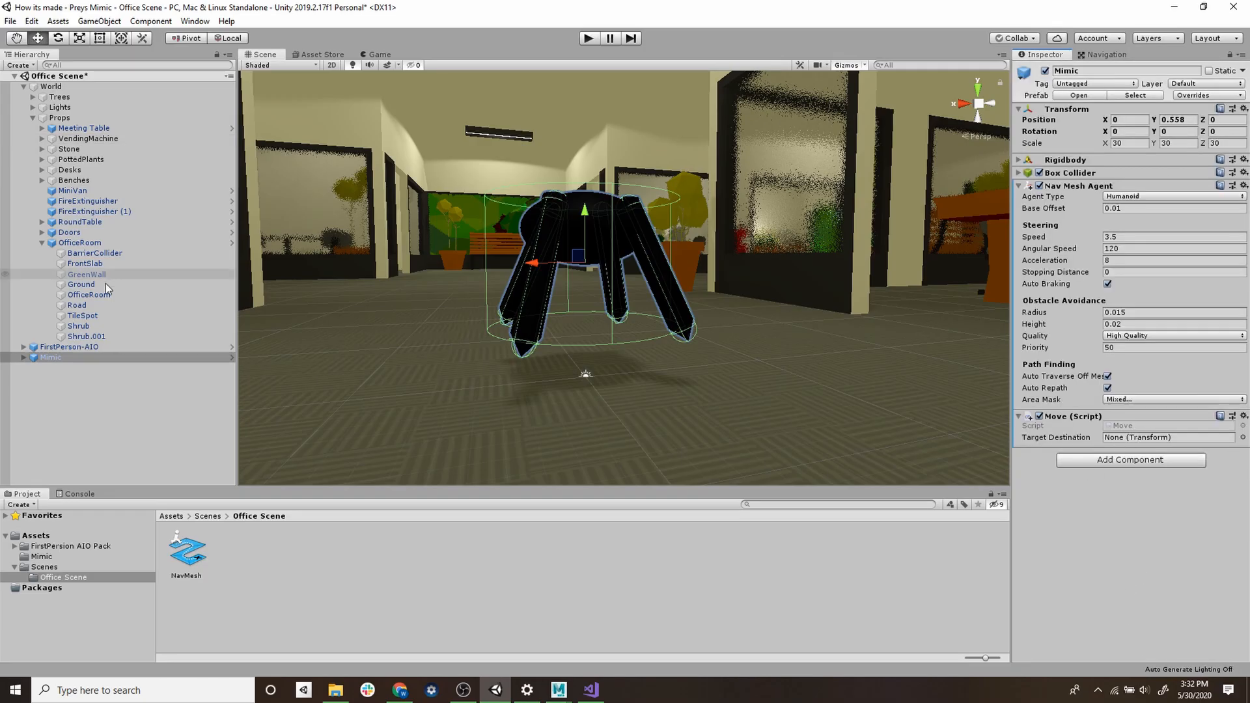
- Create a Sphere and assign it as the Mimic's Target Destination in the Move script
{"action": "right_click", "coordinate": [120, 286]}
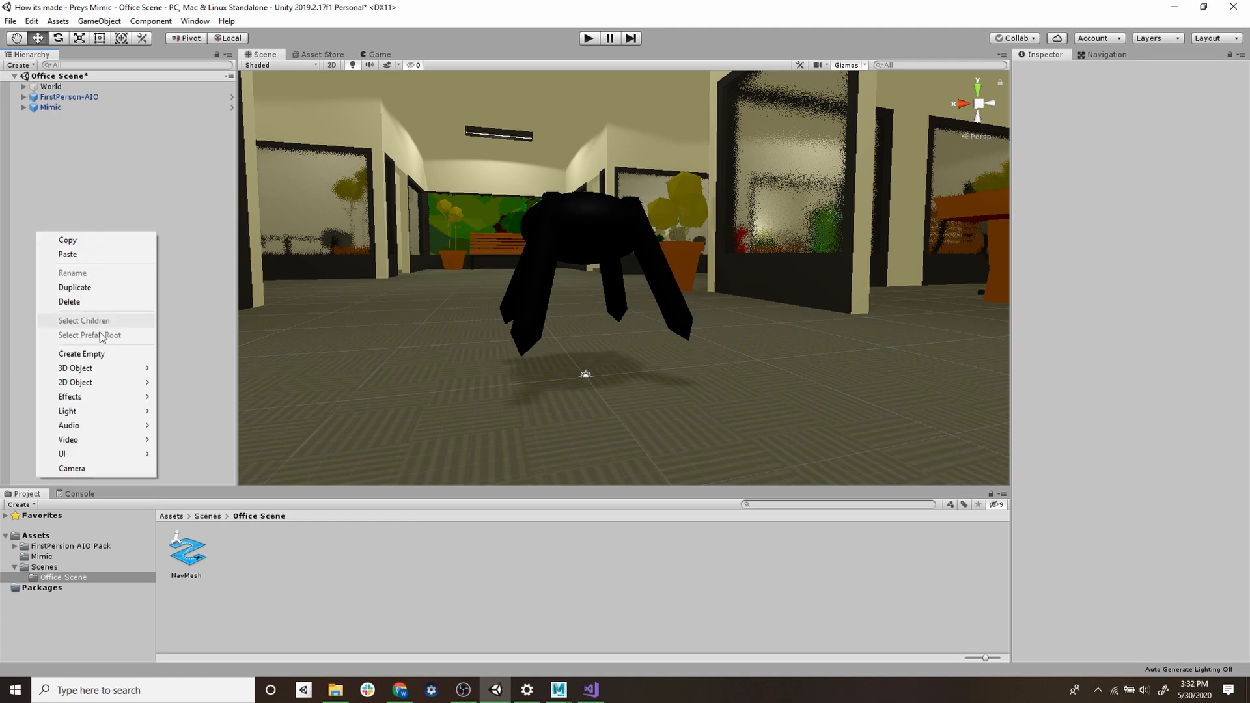
{"action": "left_click", "coordinate": [76, 367]}
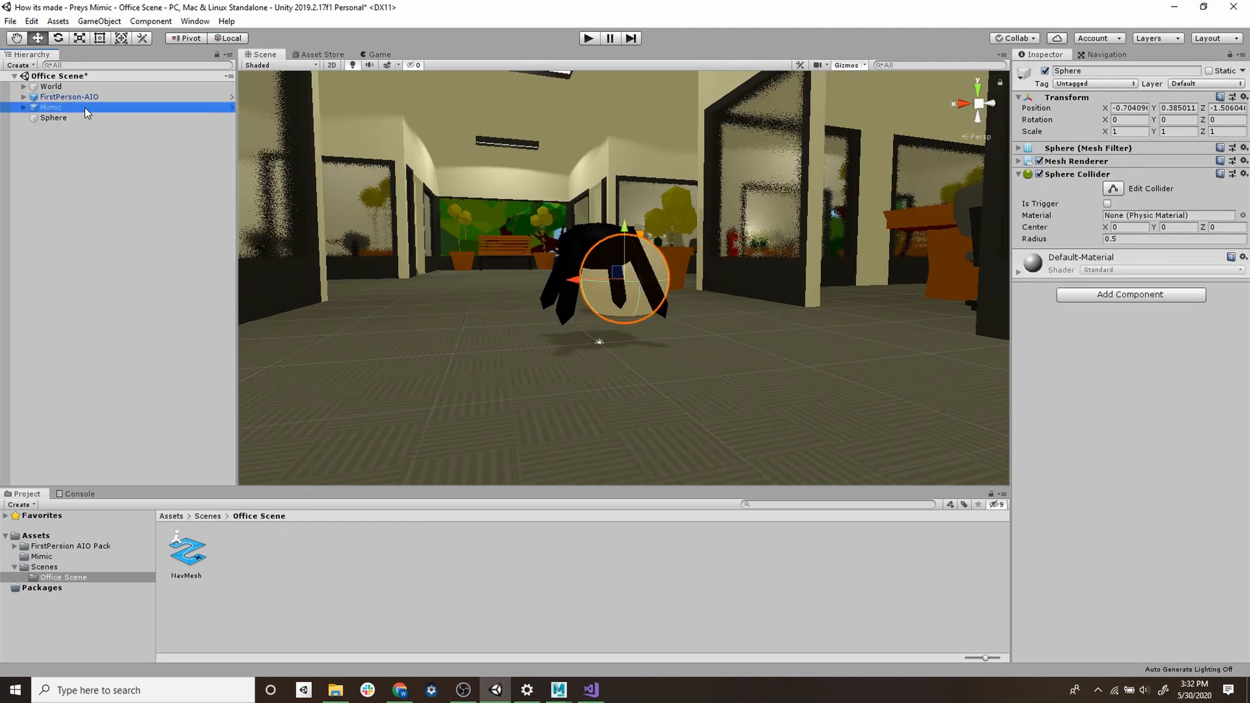
{"action": "left_click", "coordinate": [50, 107]}
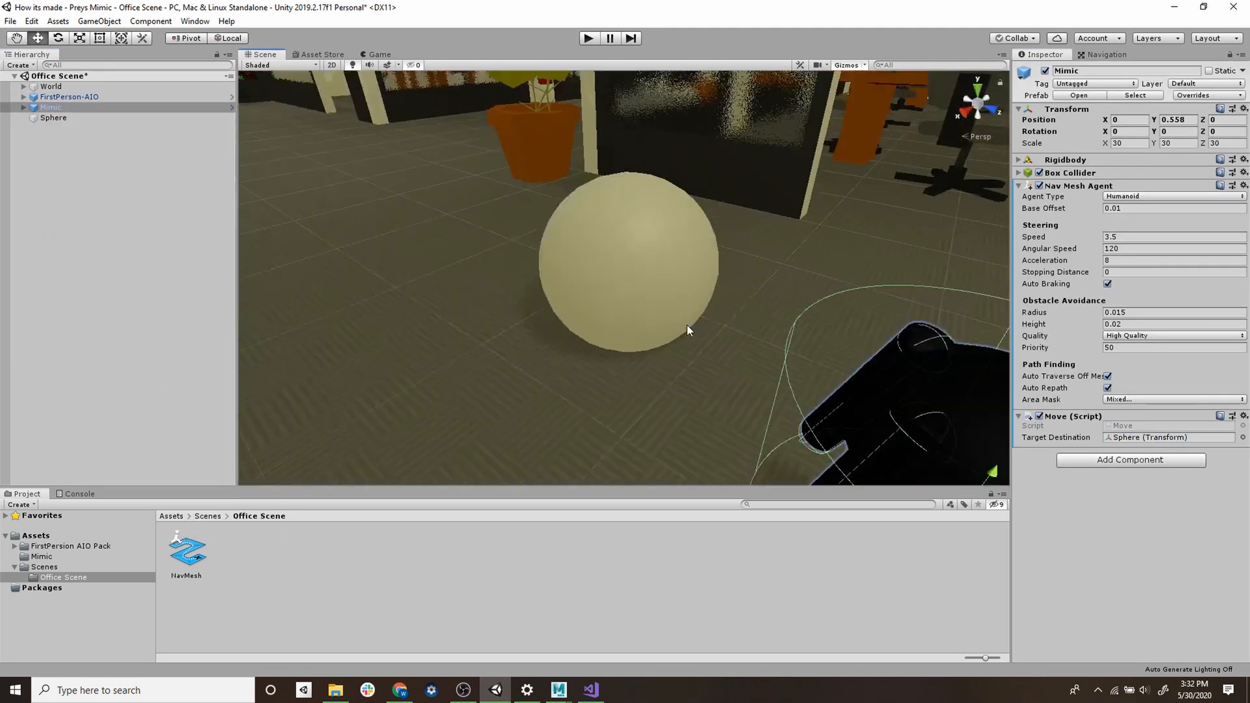
{"action": "left_click", "coordinate": [52, 117]}
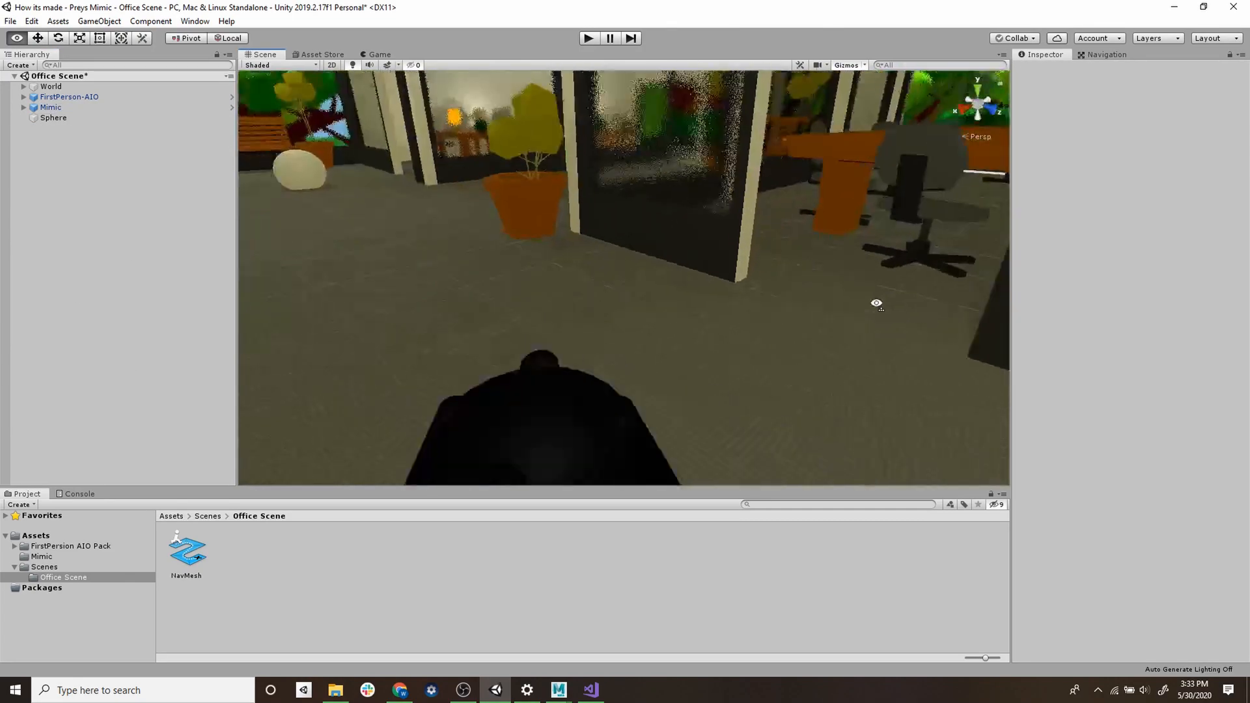
- Play the scene and move the target sphere across the floor so the Mimic walks to it
{"action": "left_click", "coordinate": [589, 37]}
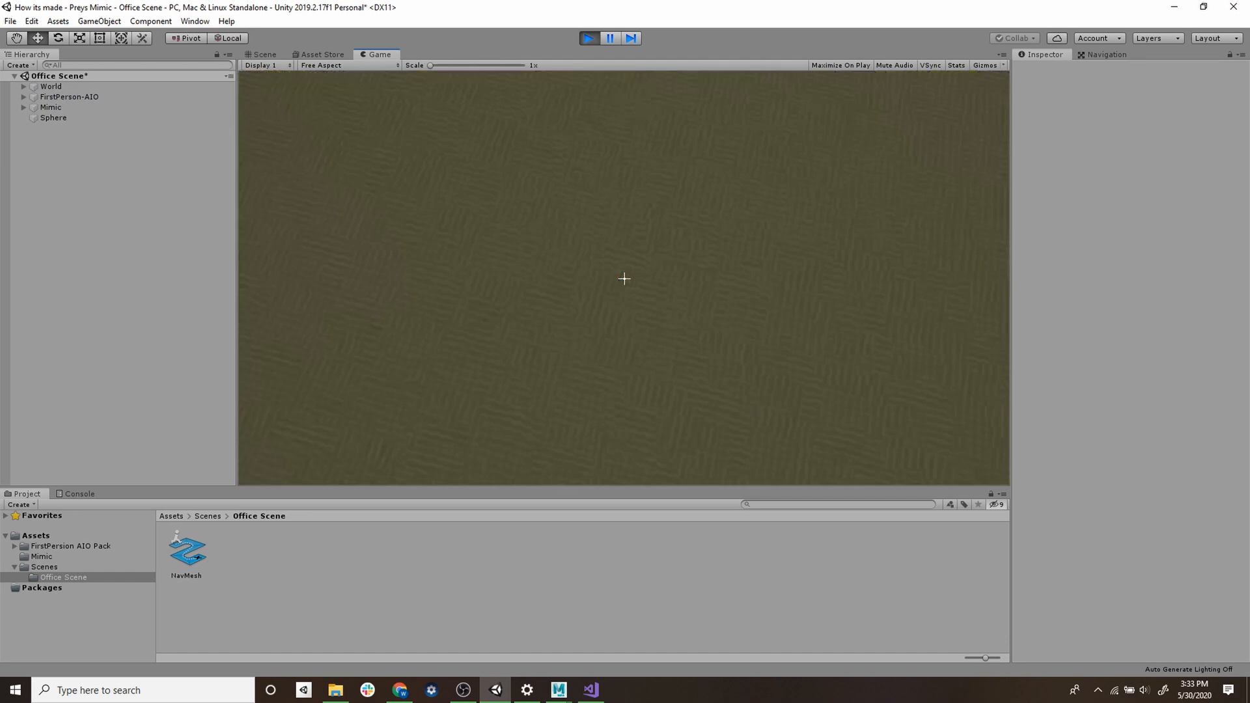
{"action": "left_click", "coordinate": [588, 38]}
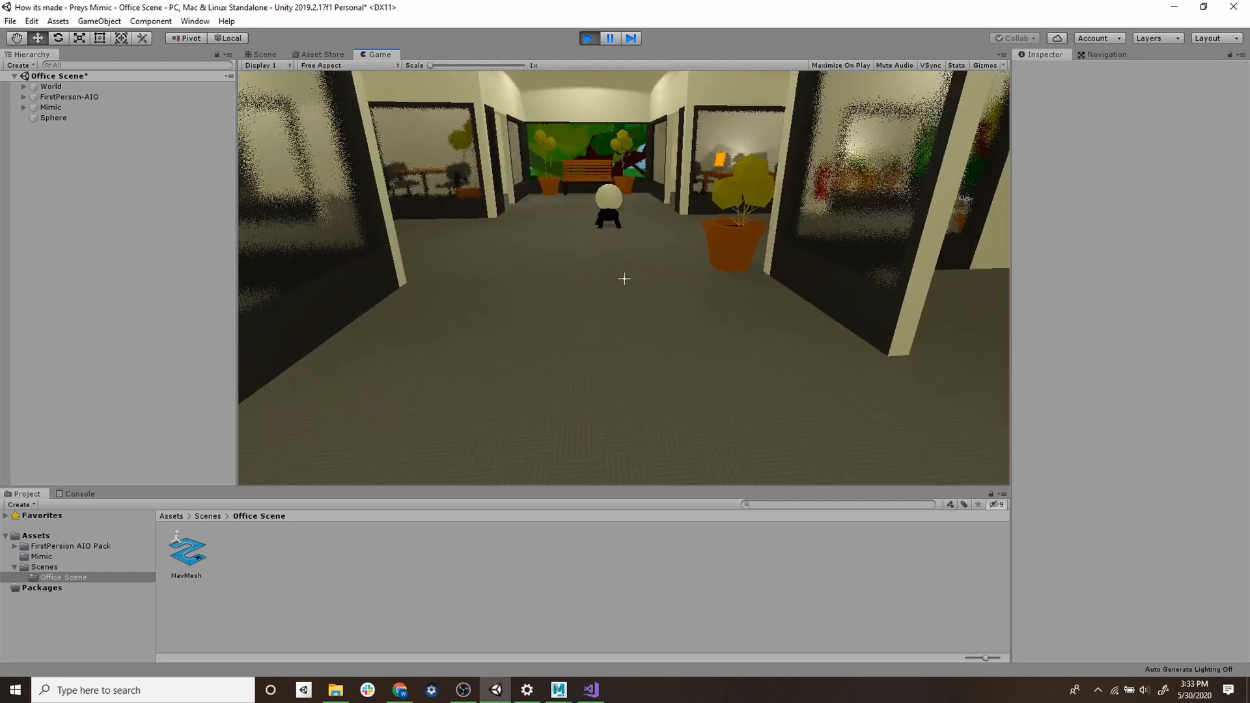
{"action": "left_click", "coordinate": [262, 55]}
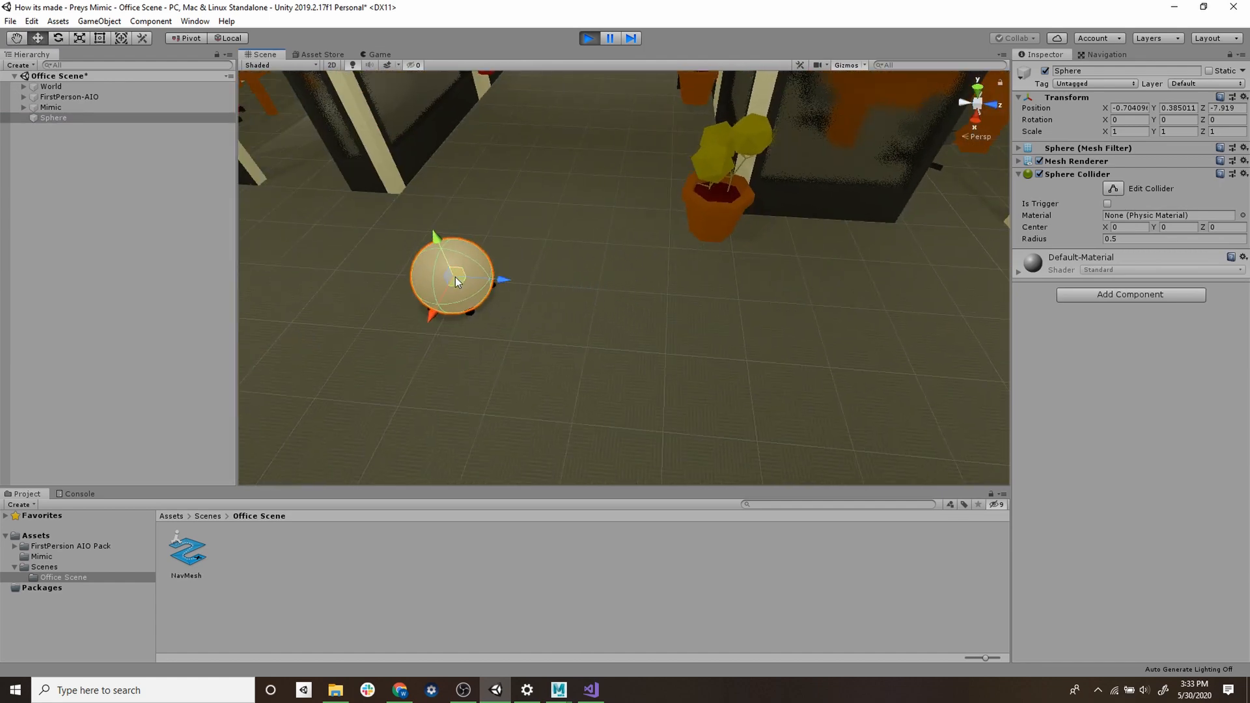
{"action": "left_click_drag", "start_coordinate": [455, 278], "coordinate": [558, 87]}
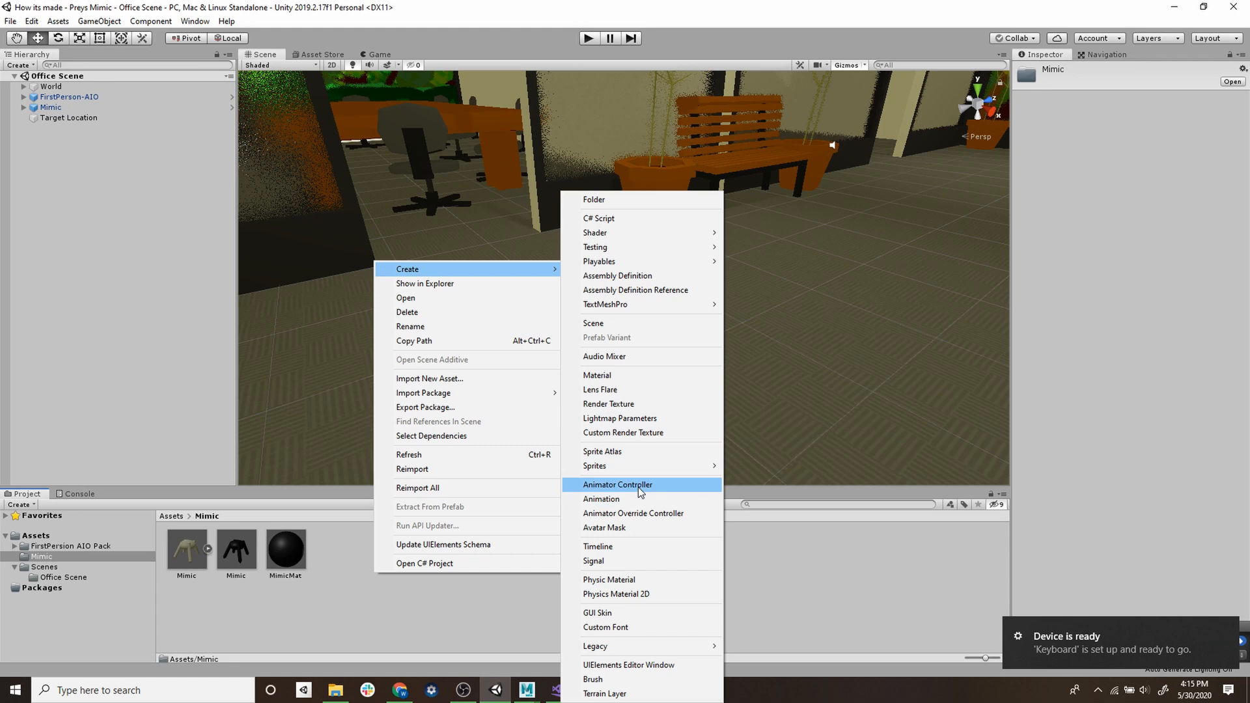
- Create the MimicController animator, add an empty state to its graph and bring up the Animation editor
{"action": "left_click", "coordinate": [617, 484]}
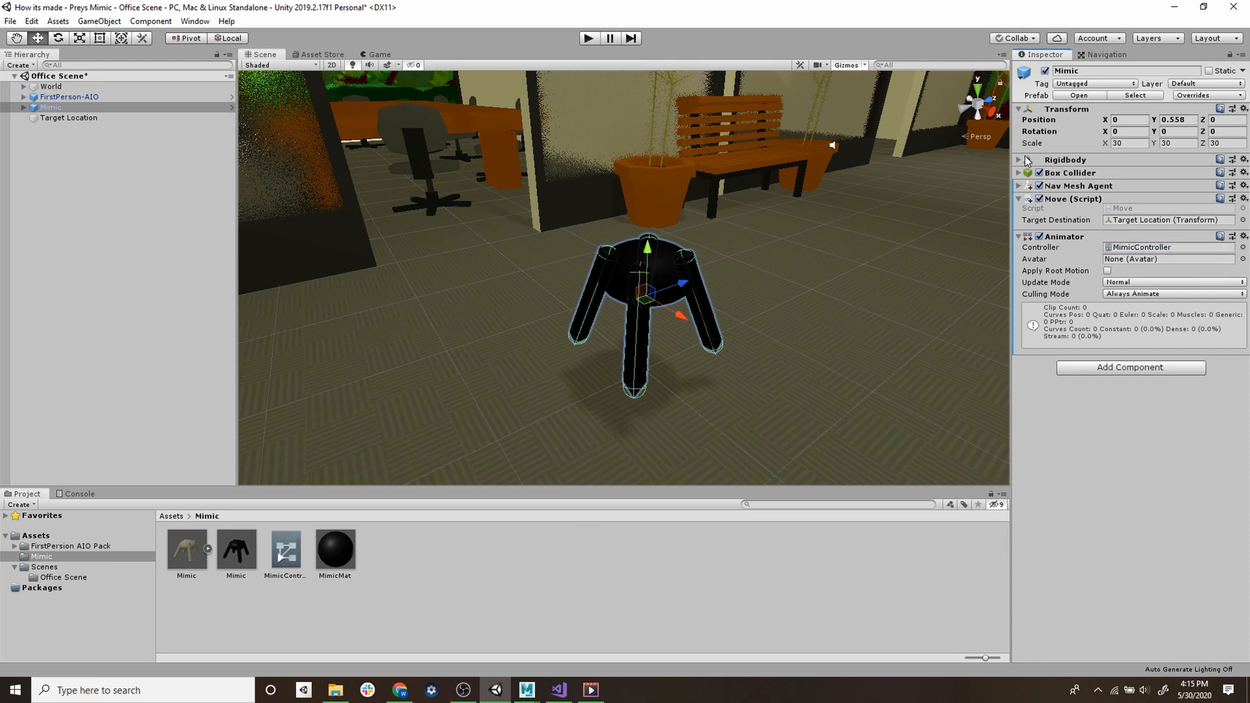
{"action": "double_click", "coordinate": [285, 548]}
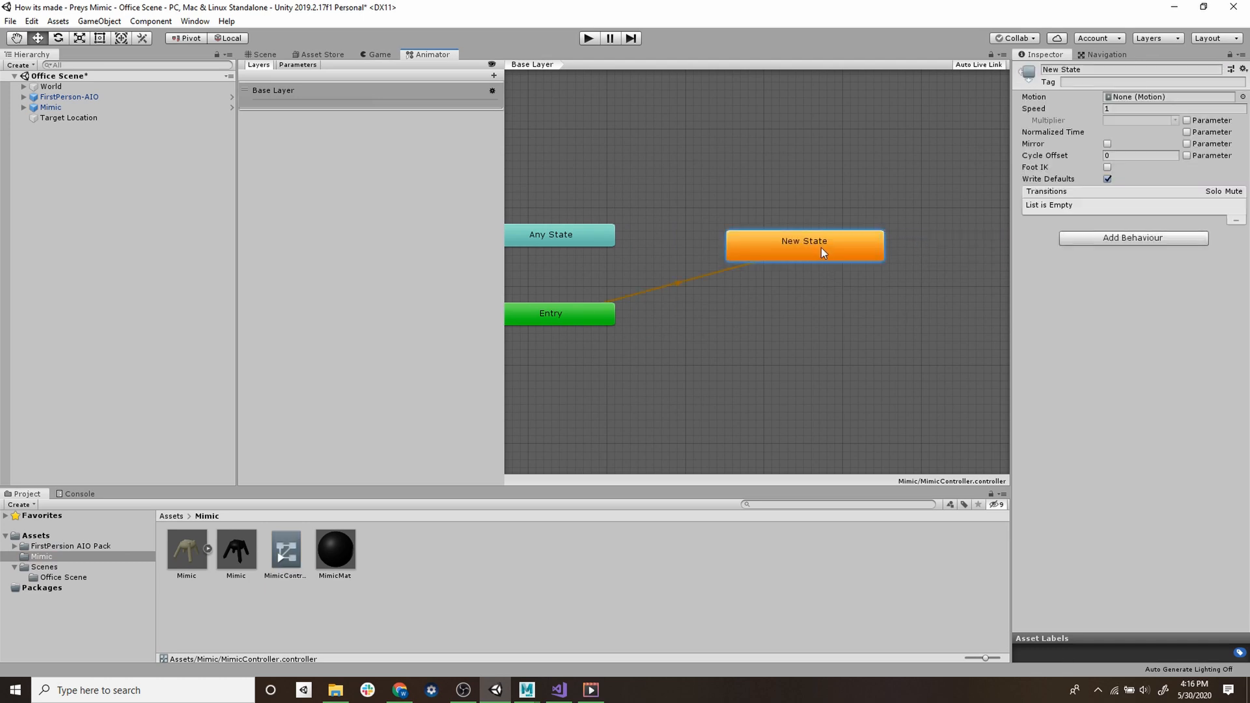
{"action": "right_click", "coordinate": [821, 254]}
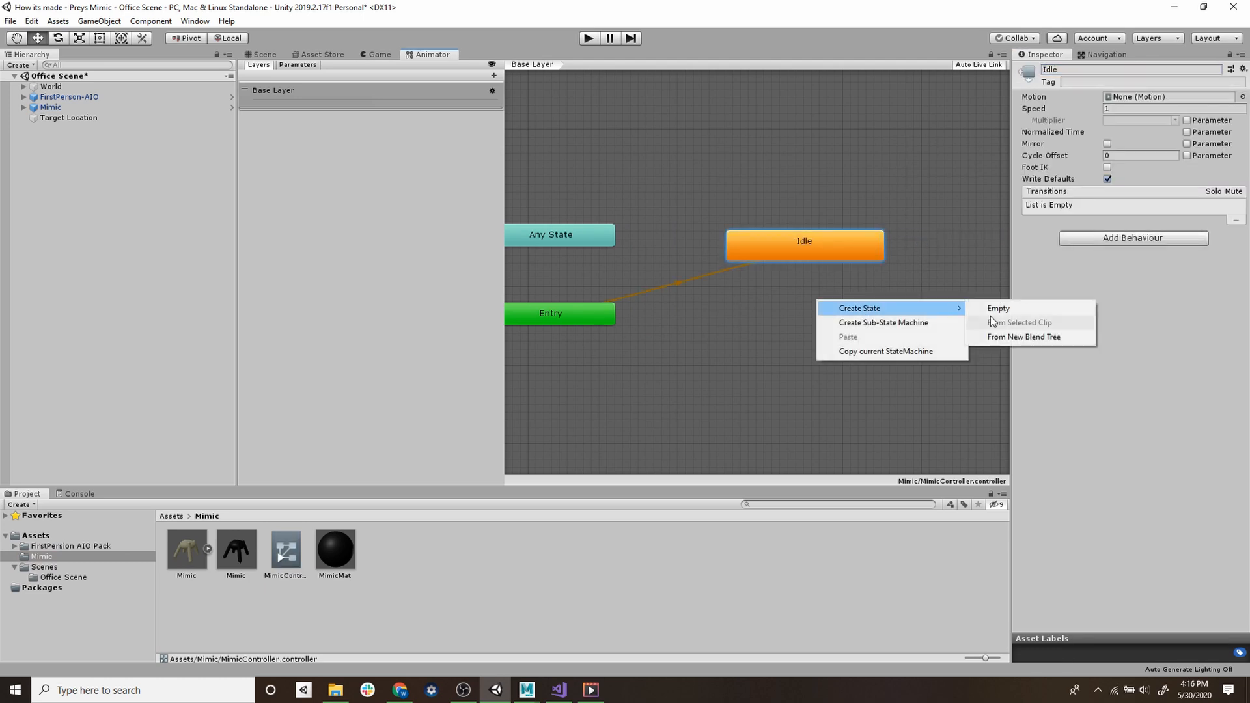
{"action": "left_click", "coordinate": [997, 308]}
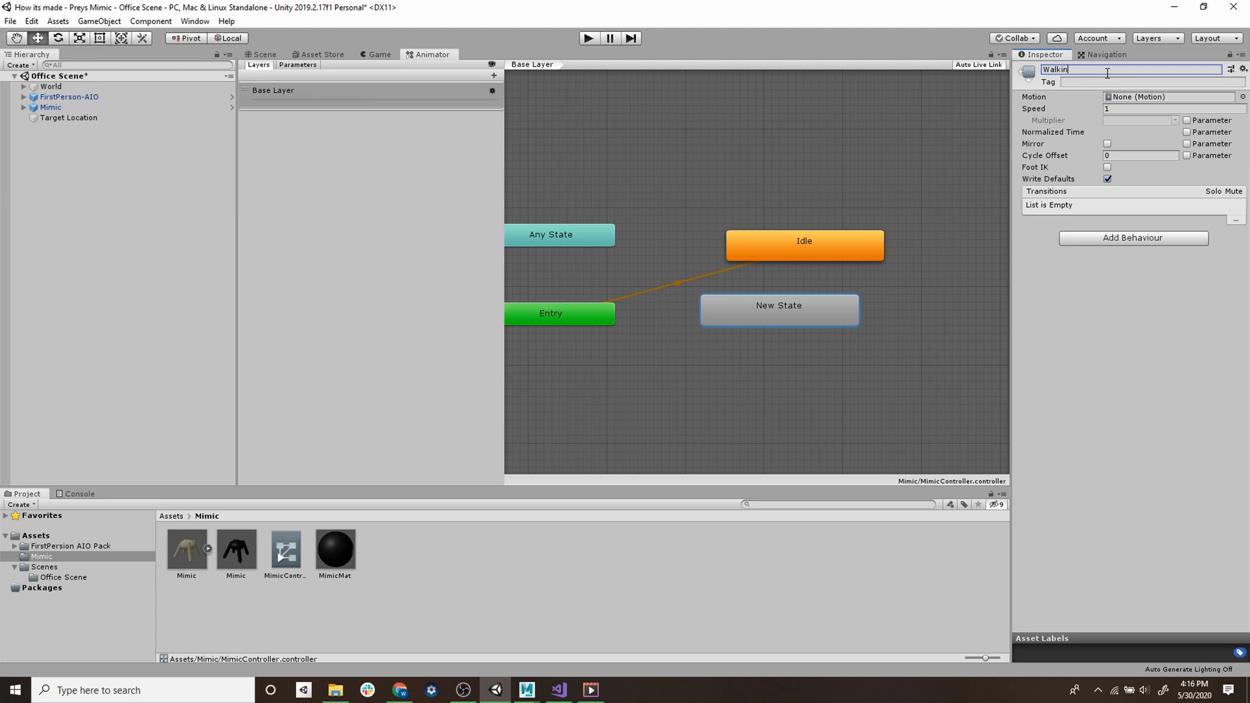
{"action": "left_click", "coordinate": [194, 21]}
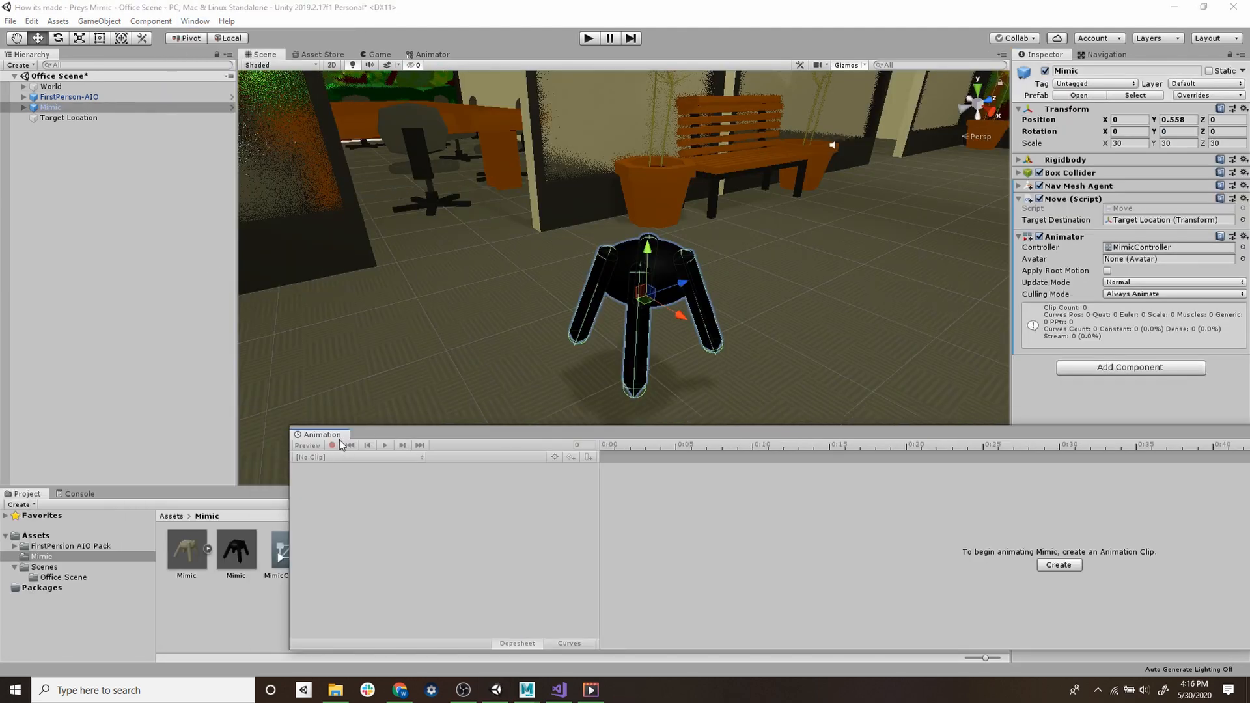
- Create and save Idle and Walking animation clips for the mimic with body and leg keyframes
{"action": "left_click", "coordinate": [1057, 563]}
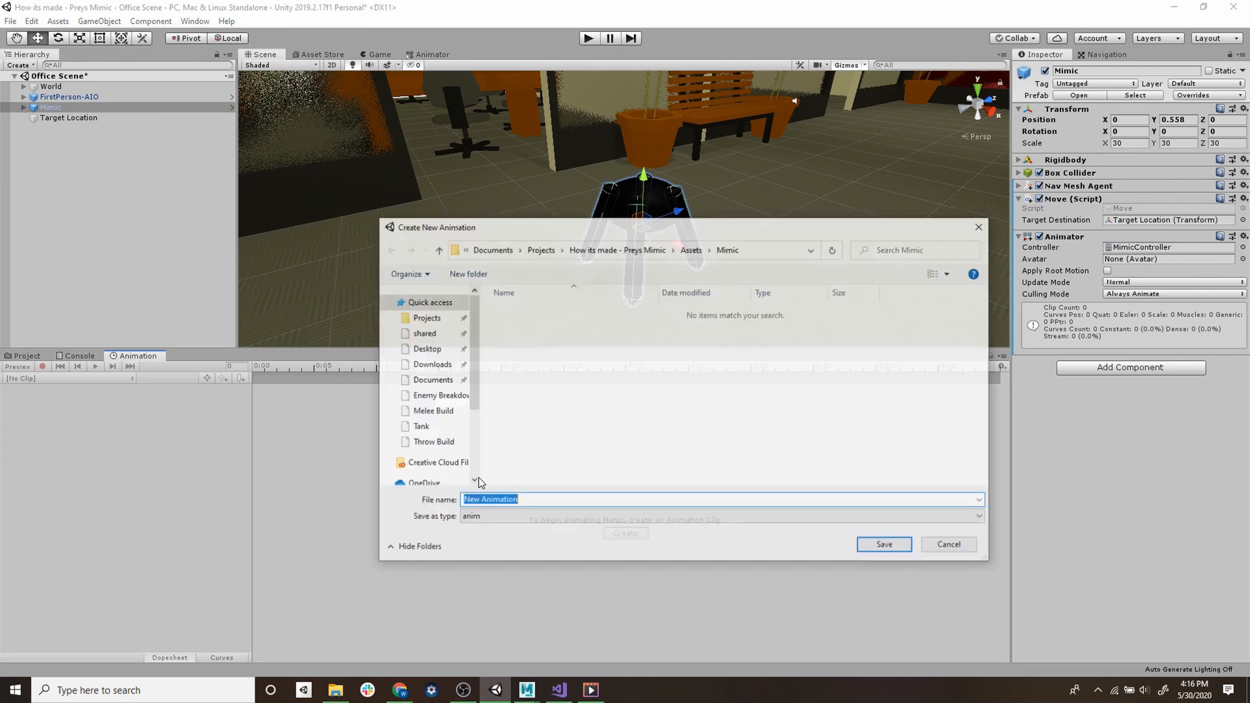
{"action": "left_click", "coordinate": [883, 544]}
{"action": "type", "text": ".005"}
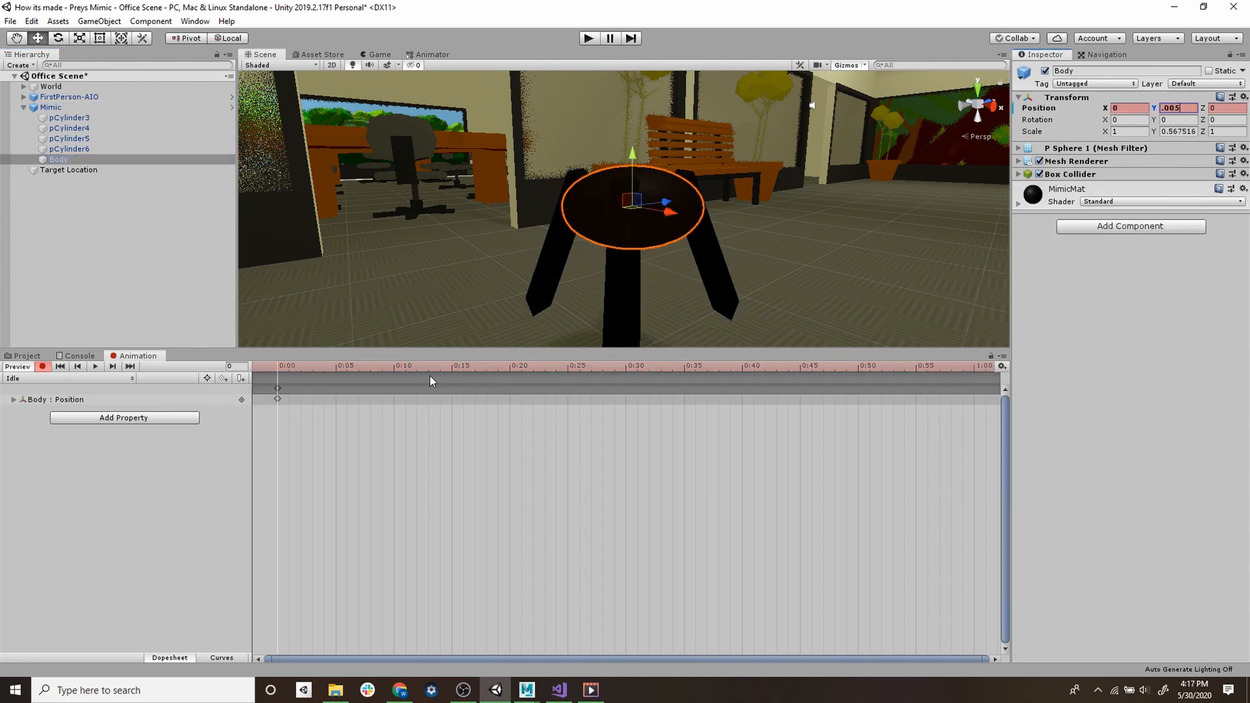
{"action": "left_click", "coordinate": [626, 366]}
{"action": "type", "text": "Walk"}
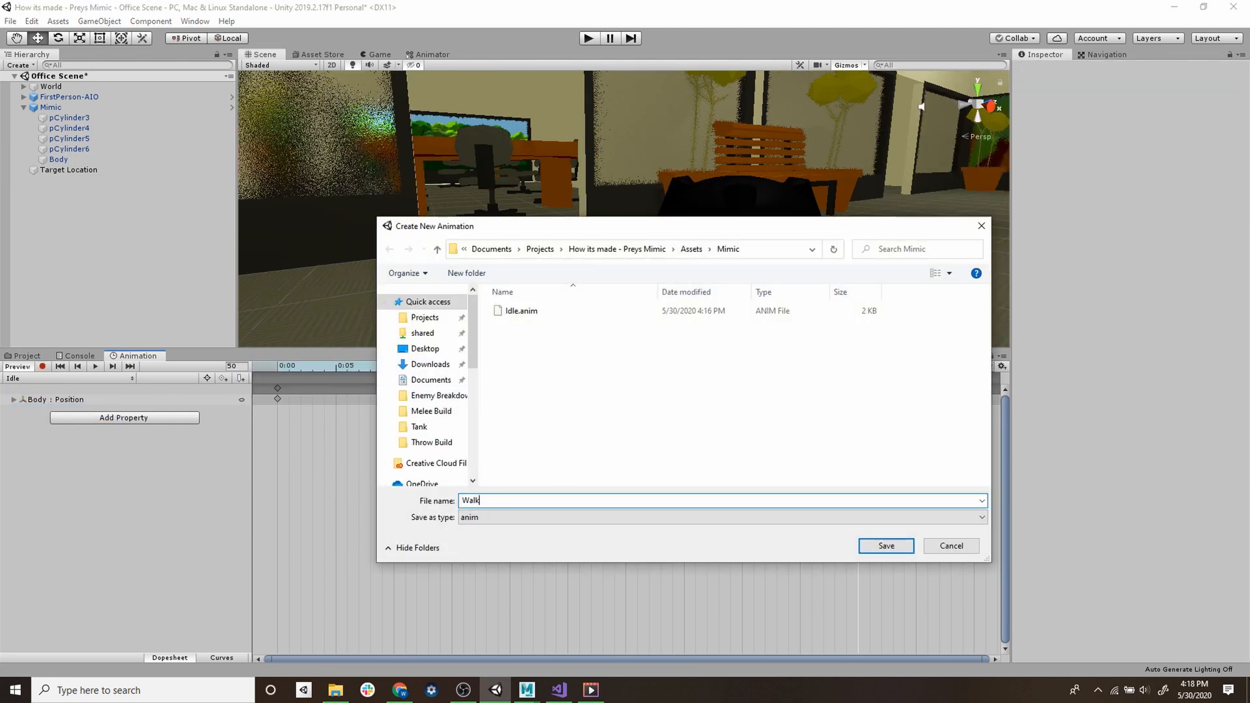
{"action": "left_click", "coordinate": [885, 546]}
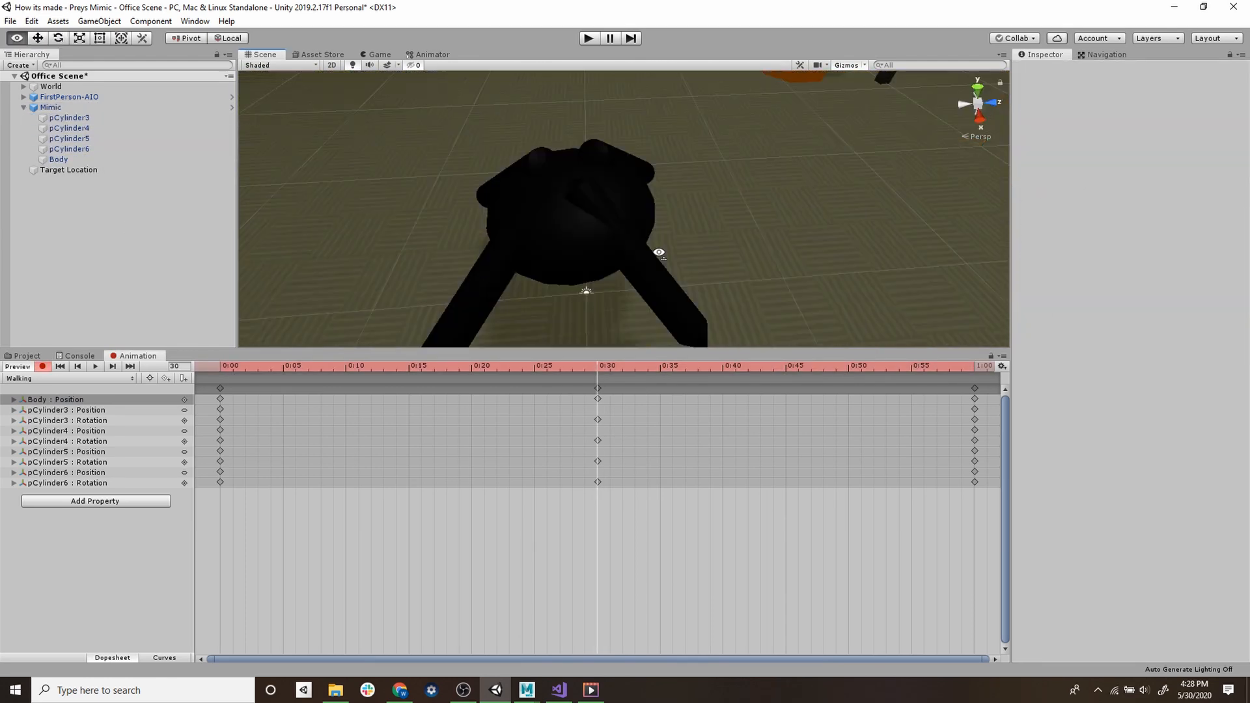
- Select the target location in the scene and bring up the ChangeForm script
{"action": "left_click", "coordinate": [59, 159]}
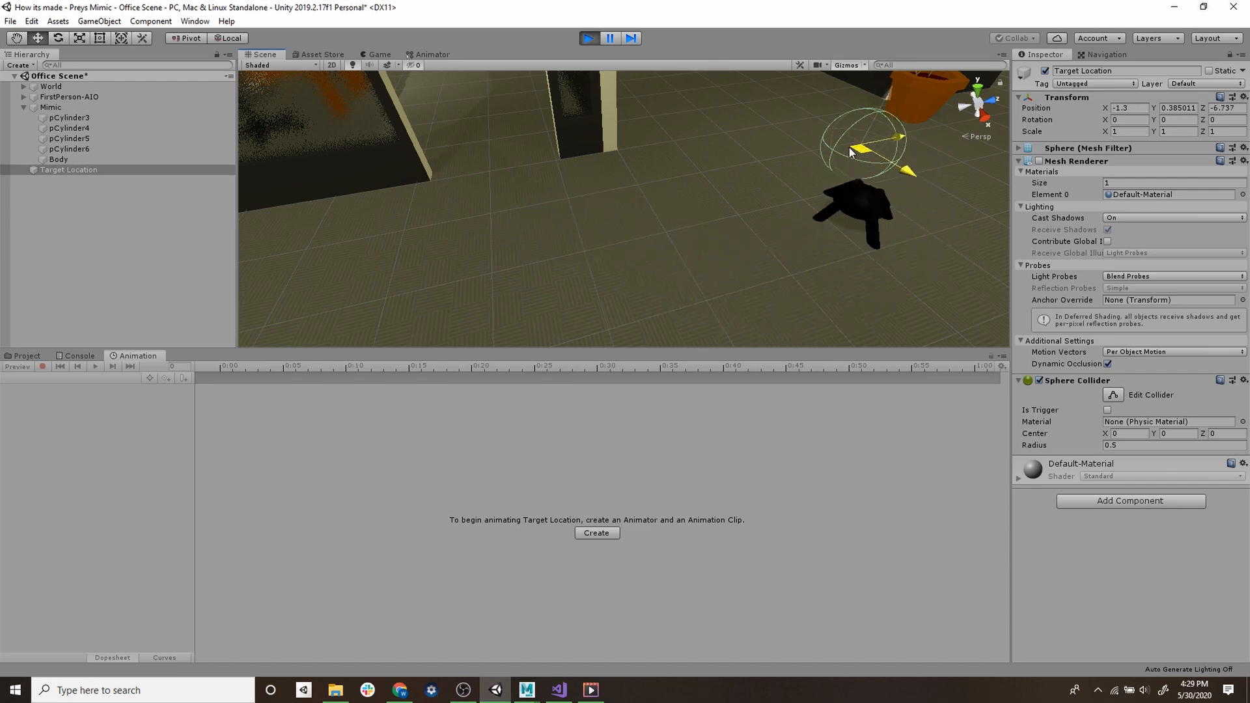
{"action": "left_click", "coordinate": [50, 106]}
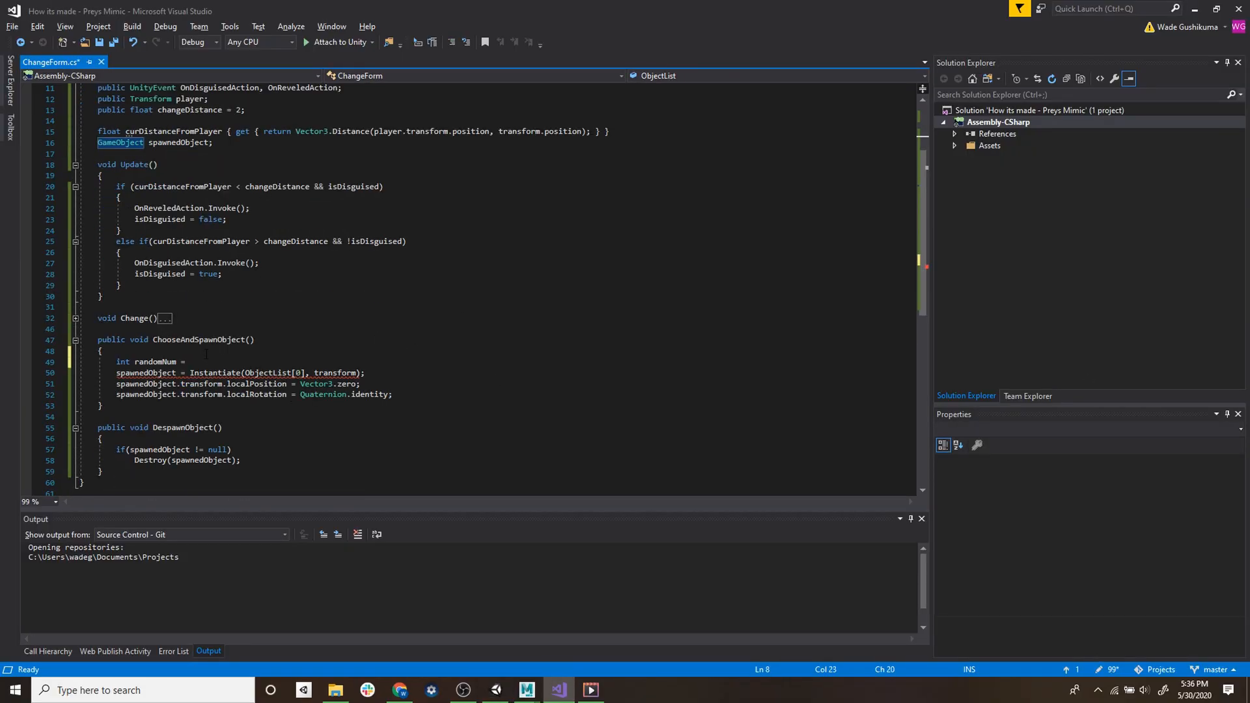
- Assign randomNum = Random.Range(0, 3), index ObjectList with it, and add Debug.Log(randomNum)
{"action": "left_click", "coordinate": [191, 360]}
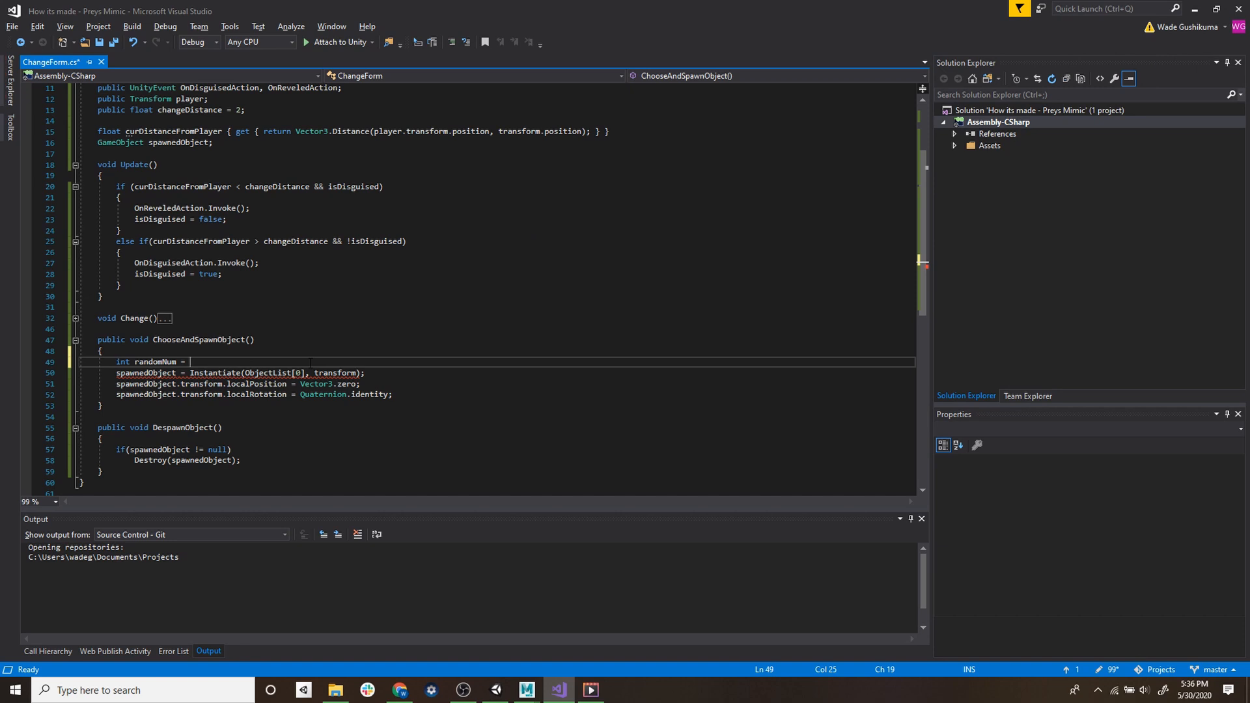
{"action": "type", "text": "Rang"}
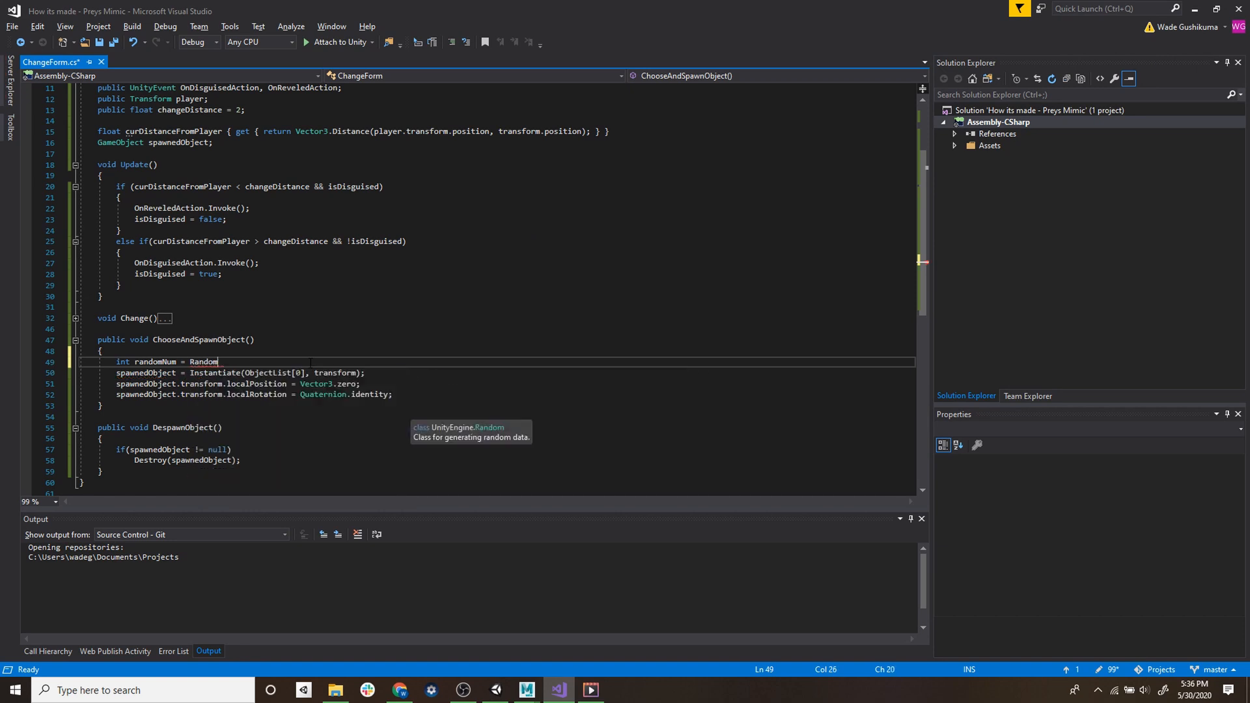
{"action": "type", "text": ".ra"}
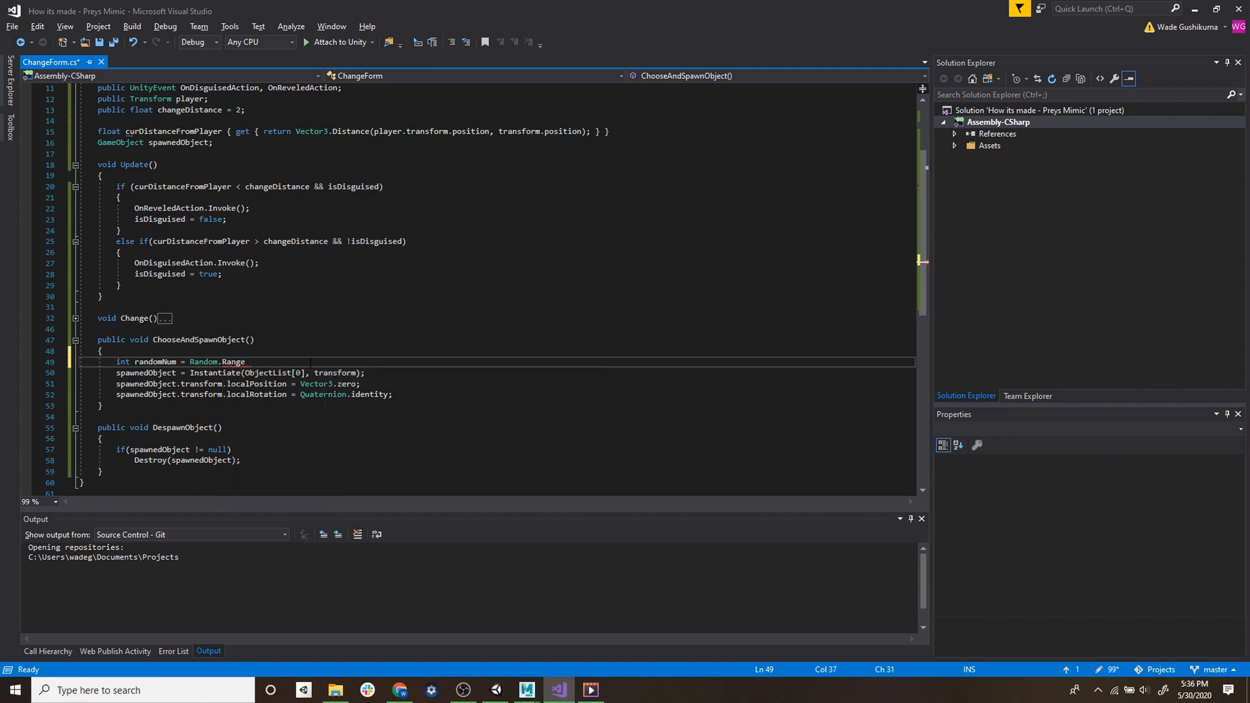
{"action": "type", "text": "("}
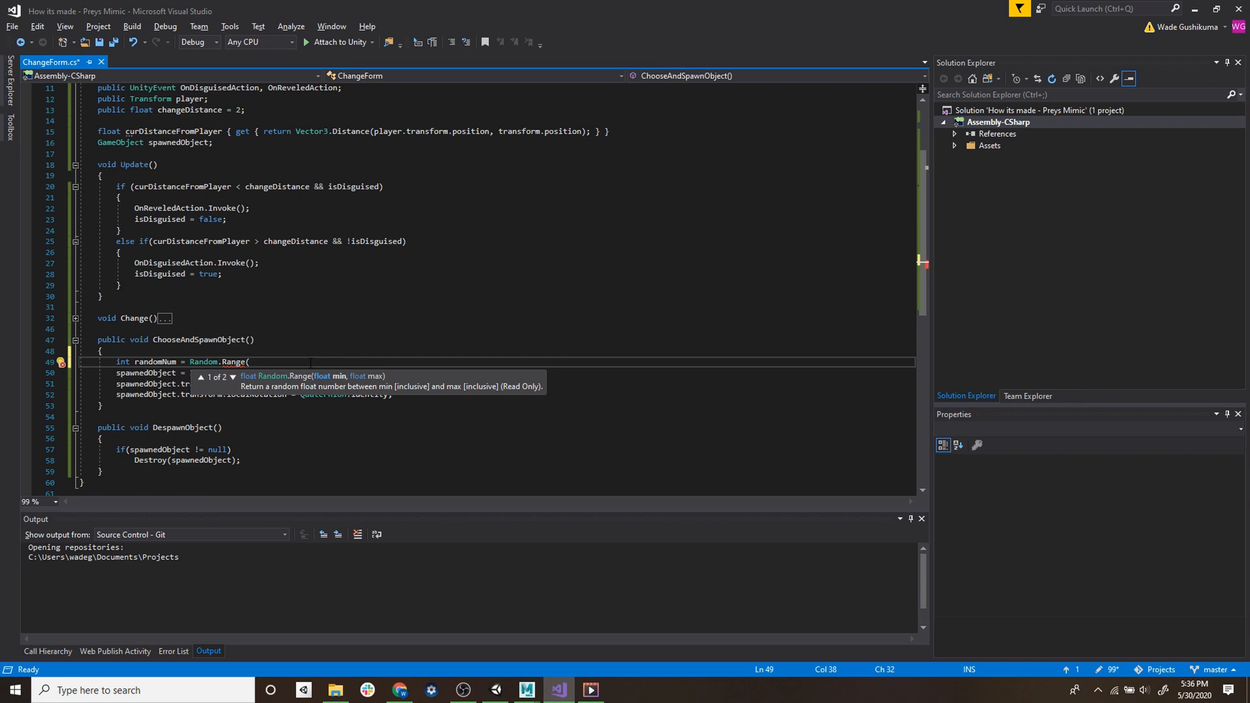
{"action": "type", "text": "0, 3);"}
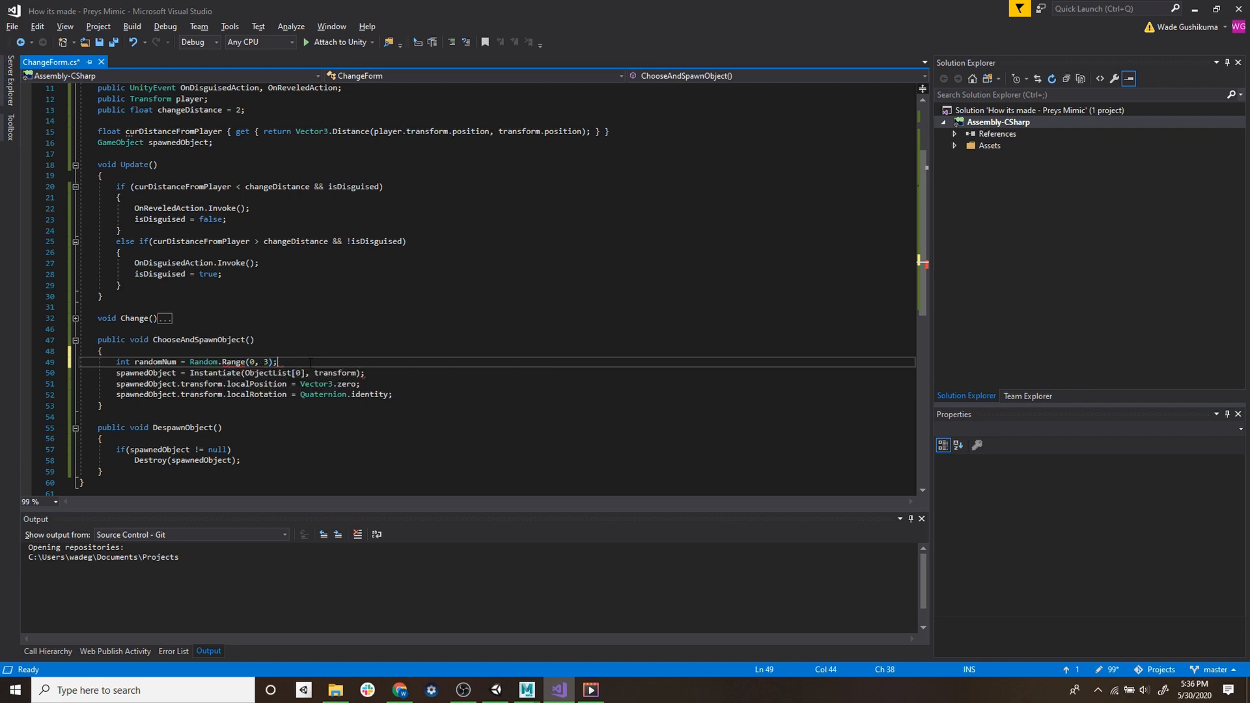
{"action": "double_click", "coordinate": [155, 361]}
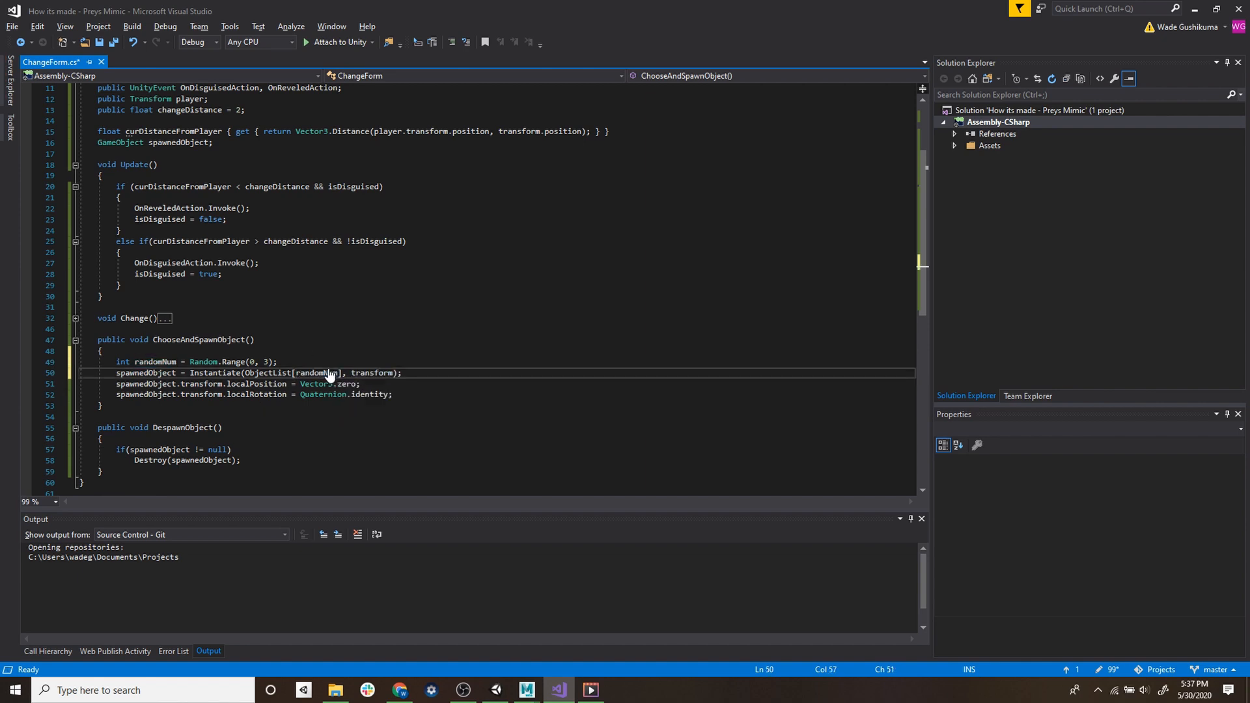
{"action": "key", "text": "ctrl+s"}
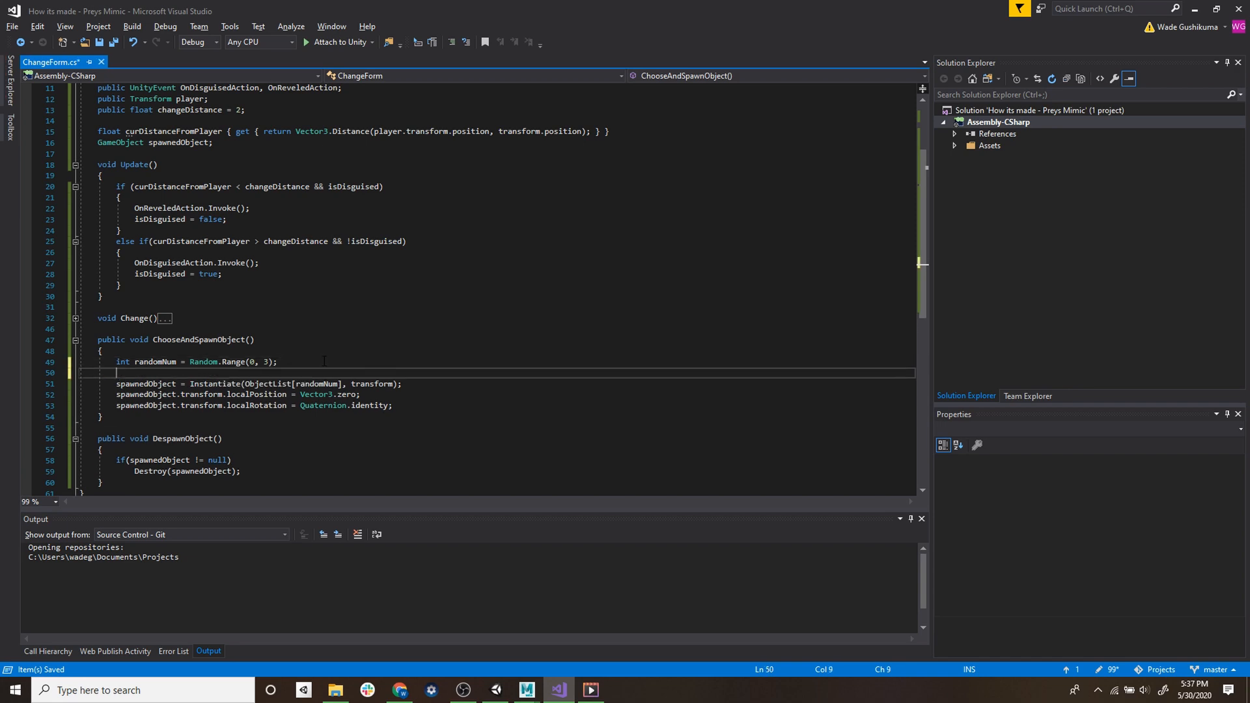
{"action": "type", "text": "Debug.Log(randomNum);"}
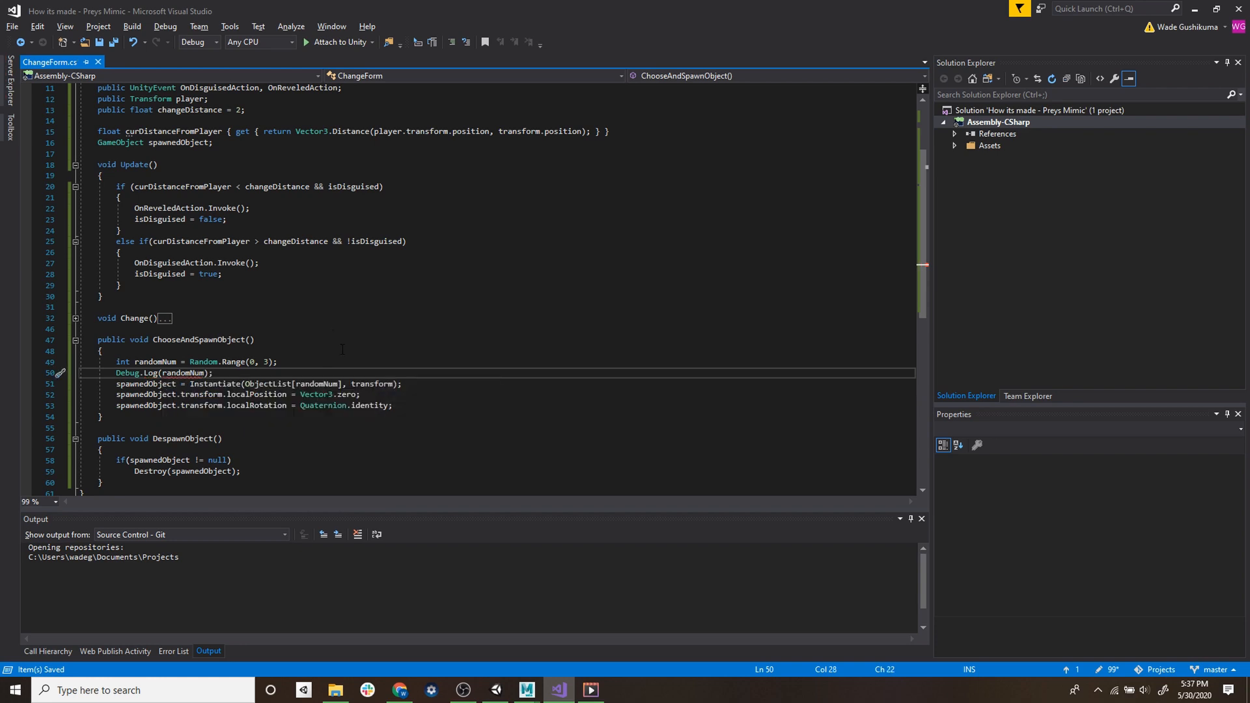
- Play-test the random spawn in Unity, stop, and bring up the Move script for editing
{"action": "left_click", "coordinate": [494, 690]}
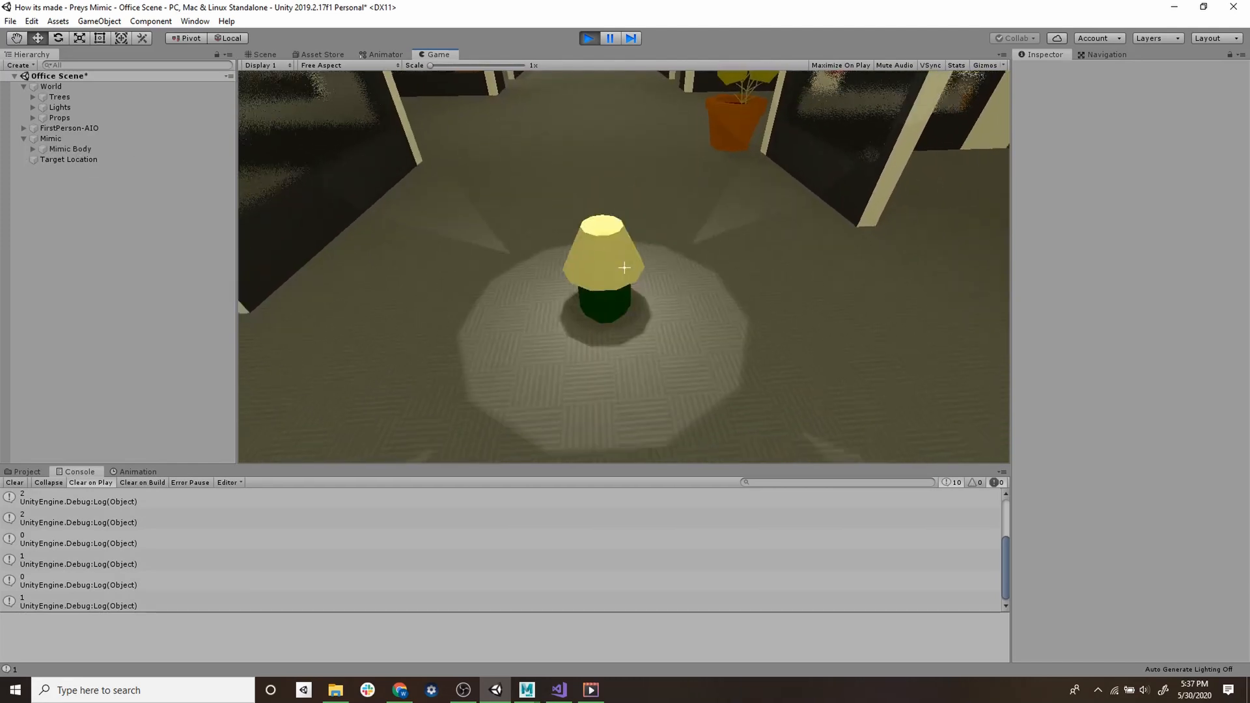
{"action": "left_click", "coordinate": [589, 38]}
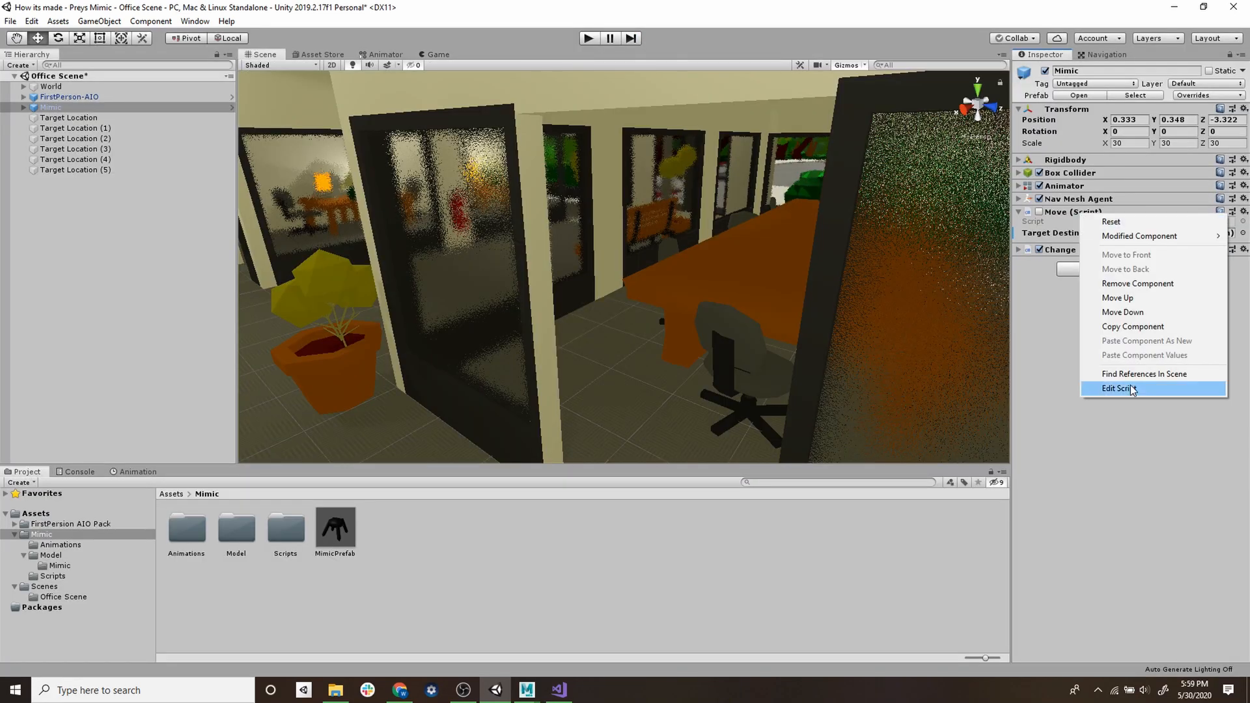
{"action": "left_click", "coordinate": [1117, 390]}
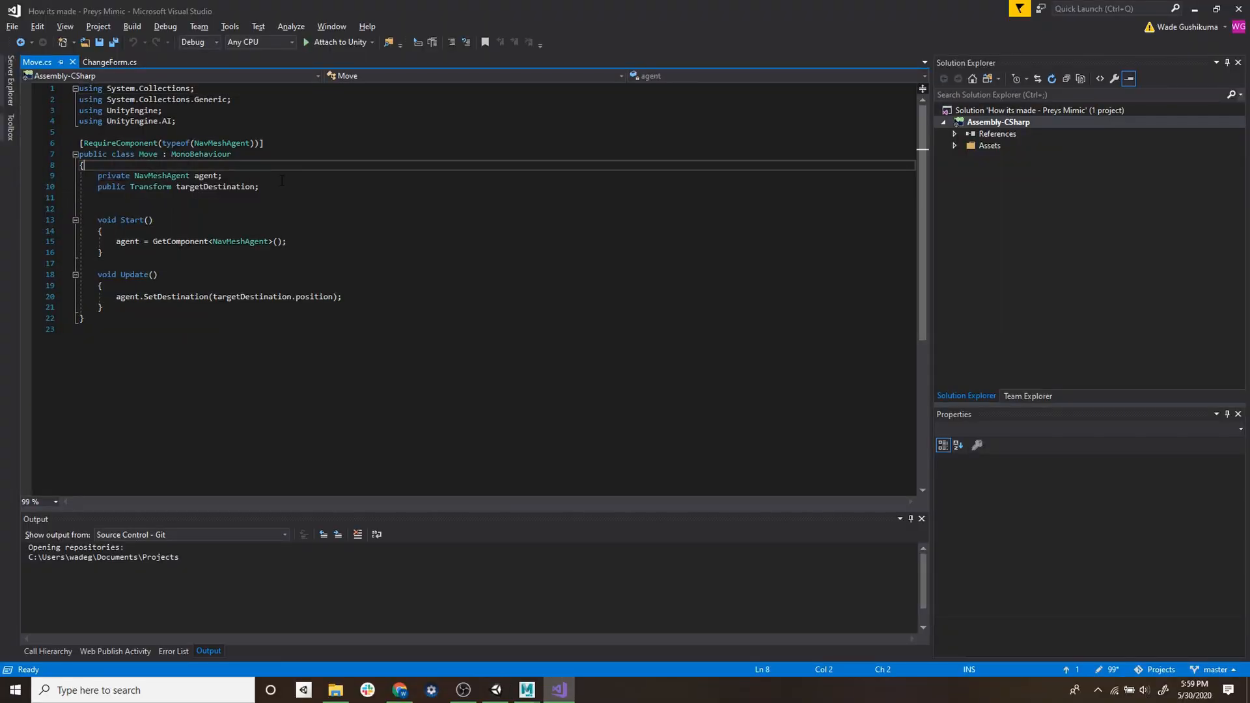
- Turn targetDestination into a List<Transform> of target locations and save the Move script
{"action": "left_click", "coordinate": [223, 176]}
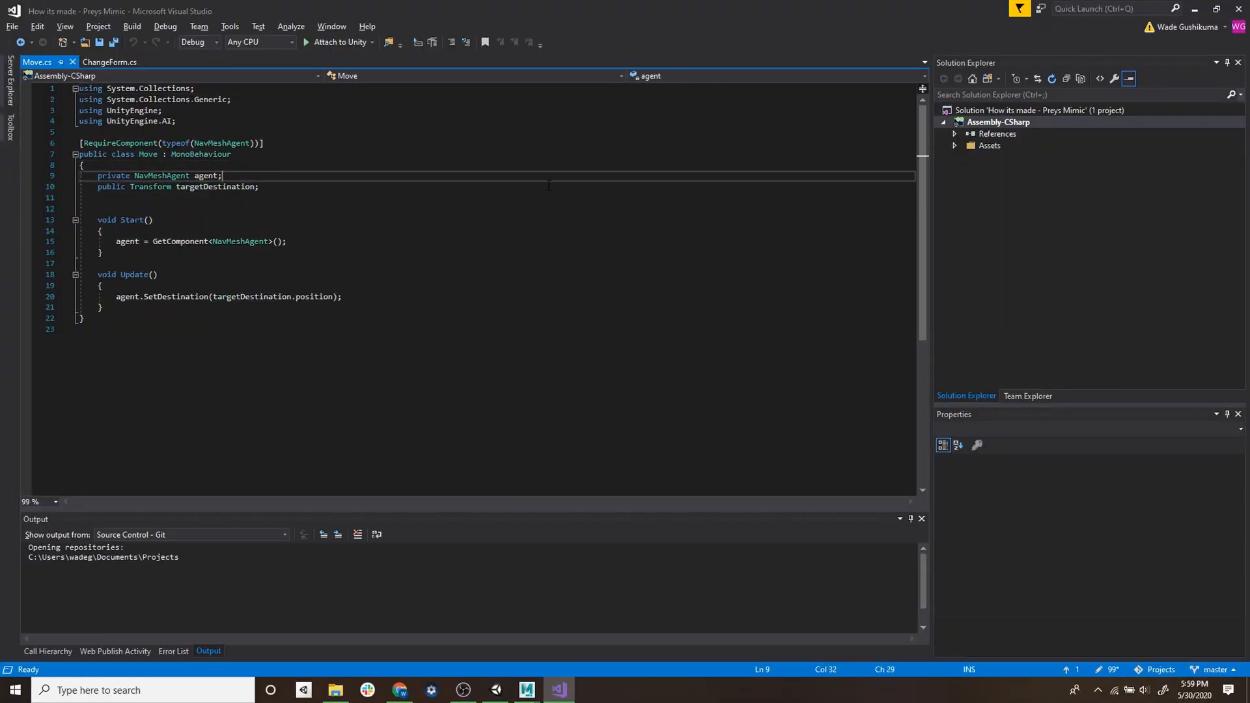
{"action": "double_click", "coordinate": [150, 186]}
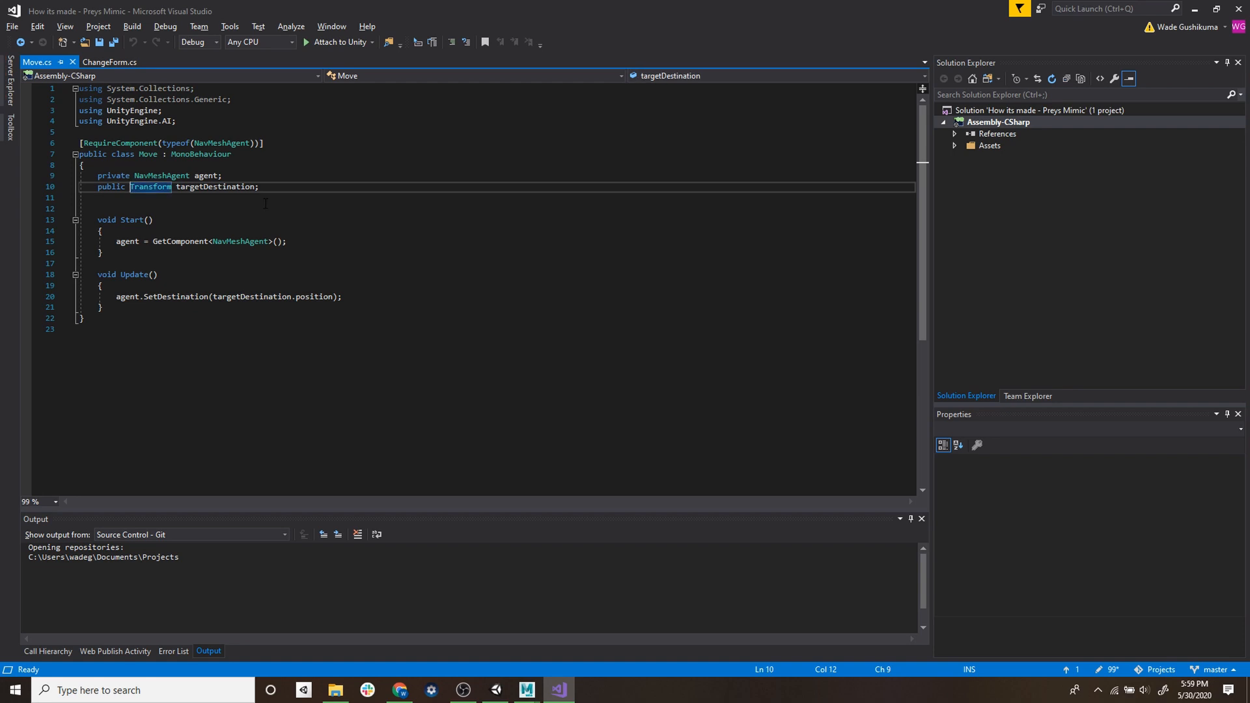
{"action": "type", "text": "List<"}
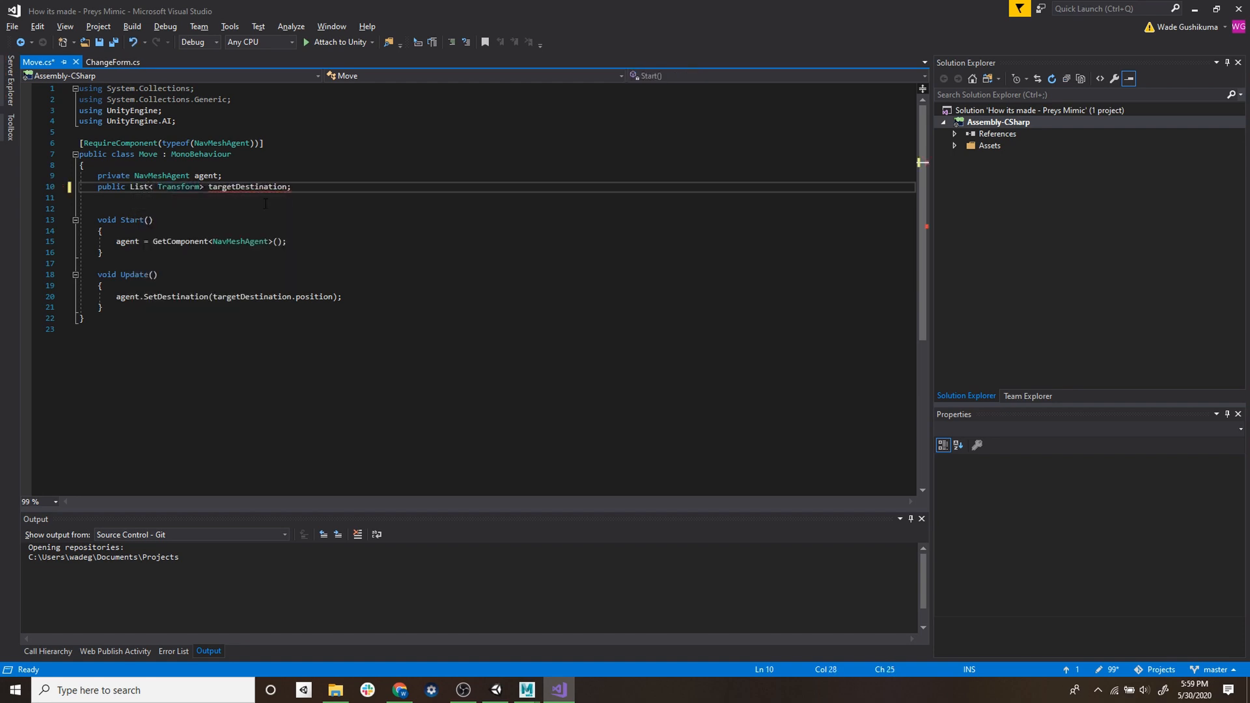
{"action": "key", "text": "ctrl+s"}
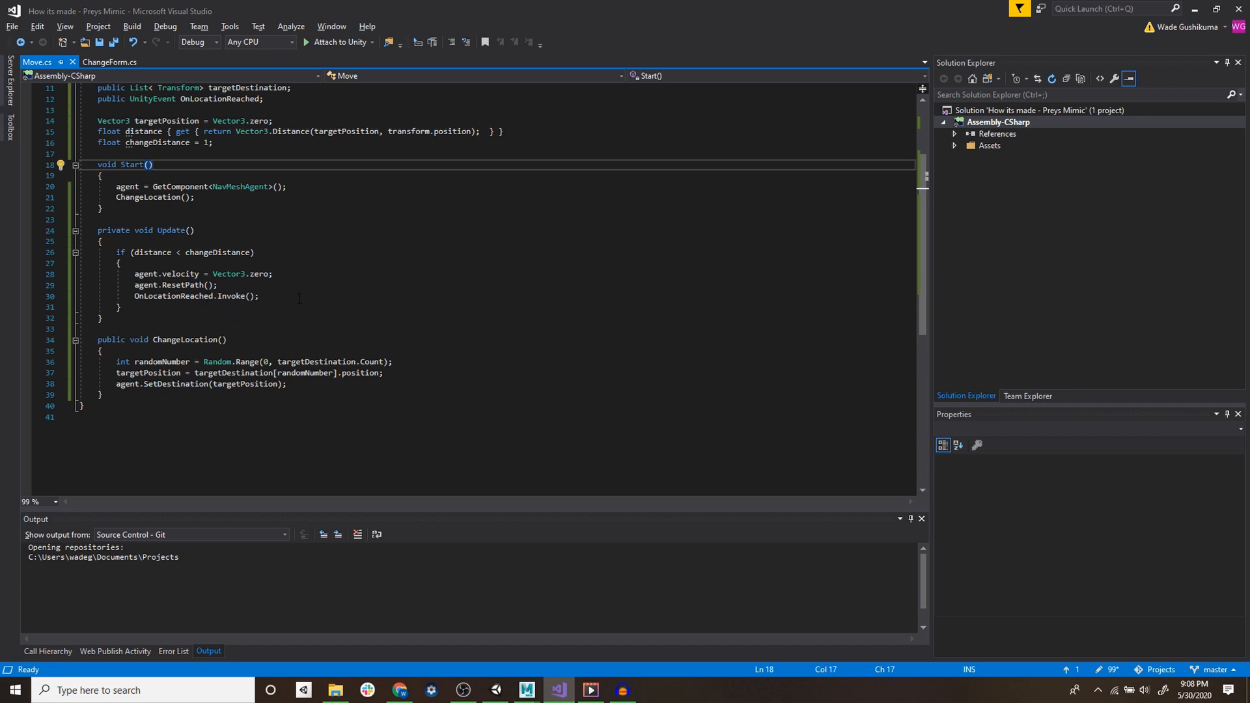
- Play the scene in Unity and take control in the running game to test movement
{"action": "left_click", "coordinate": [495, 690]}
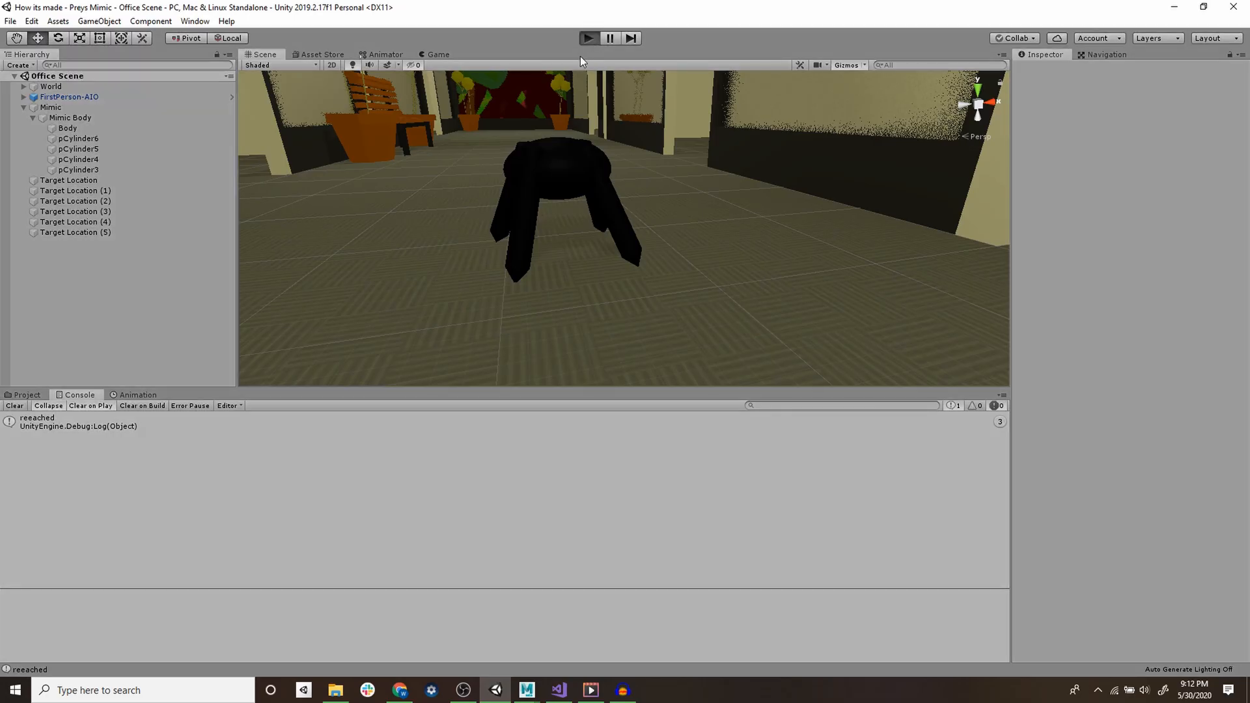
{"action": "left_click", "coordinate": [436, 55]}
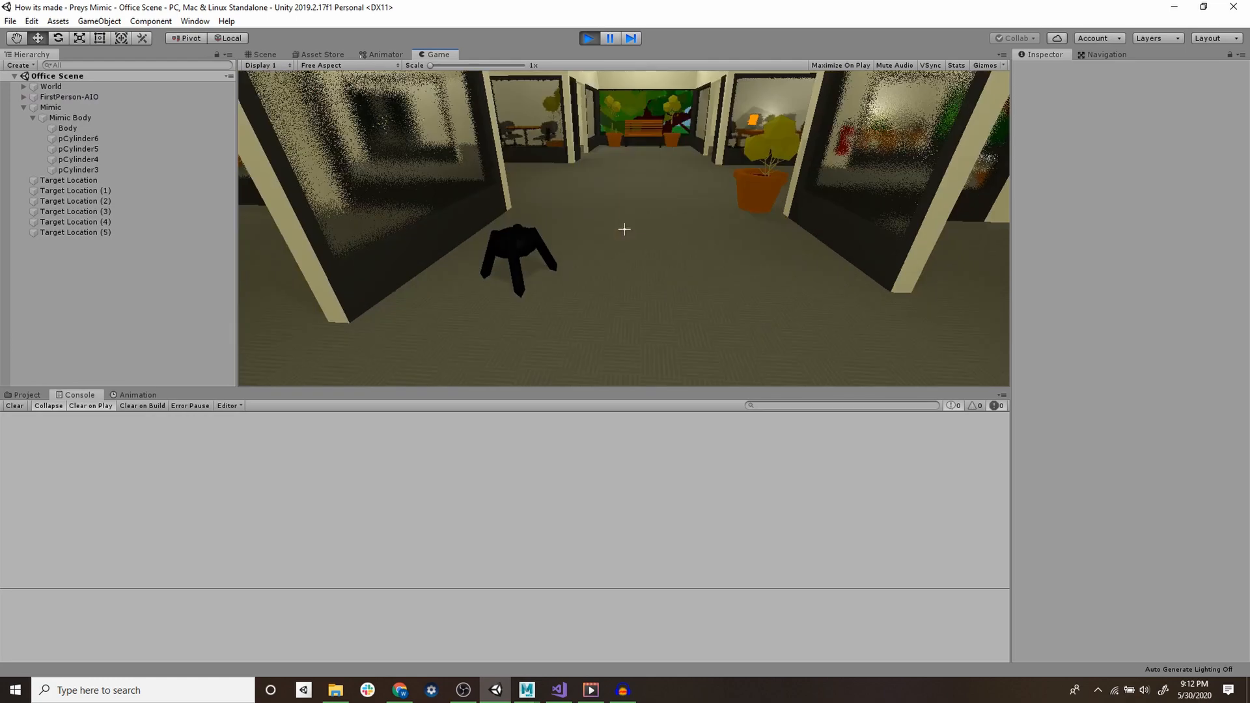